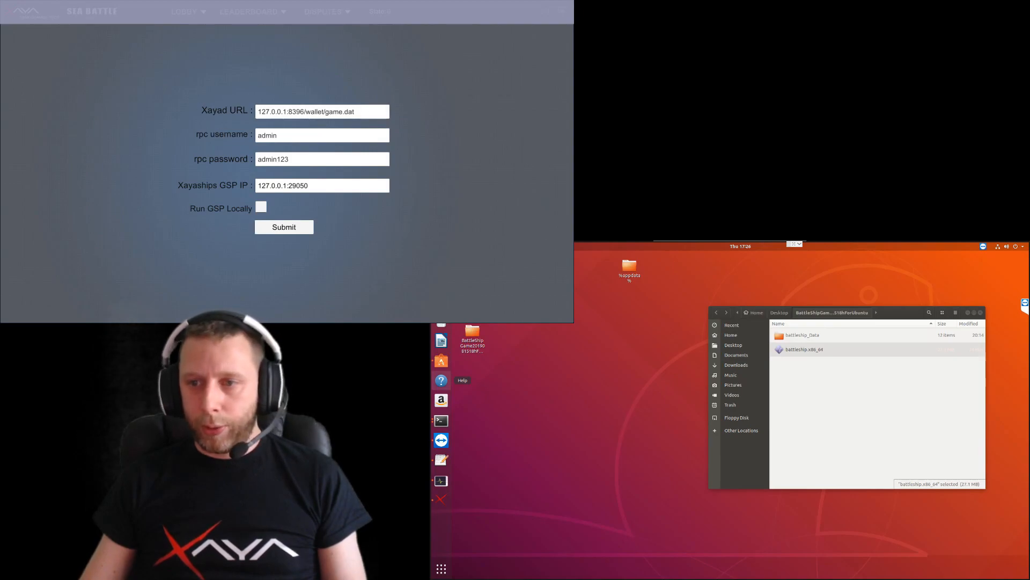
# Launch battleship.x86_64 as a second client, accept the graphics settings, and submit its connection settings
pyautogui.click(804, 349)
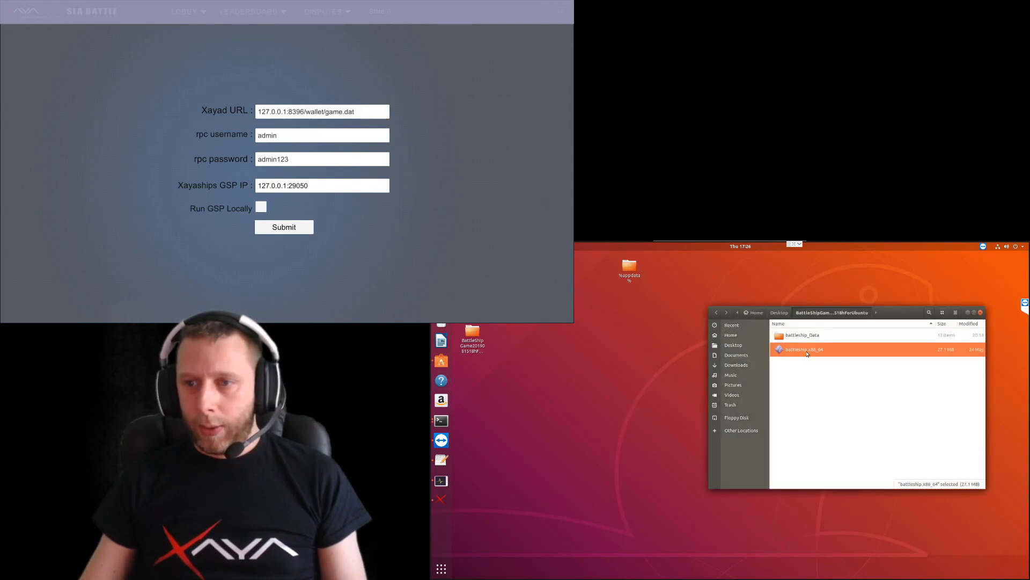
pyautogui.doubleClick(804, 349)
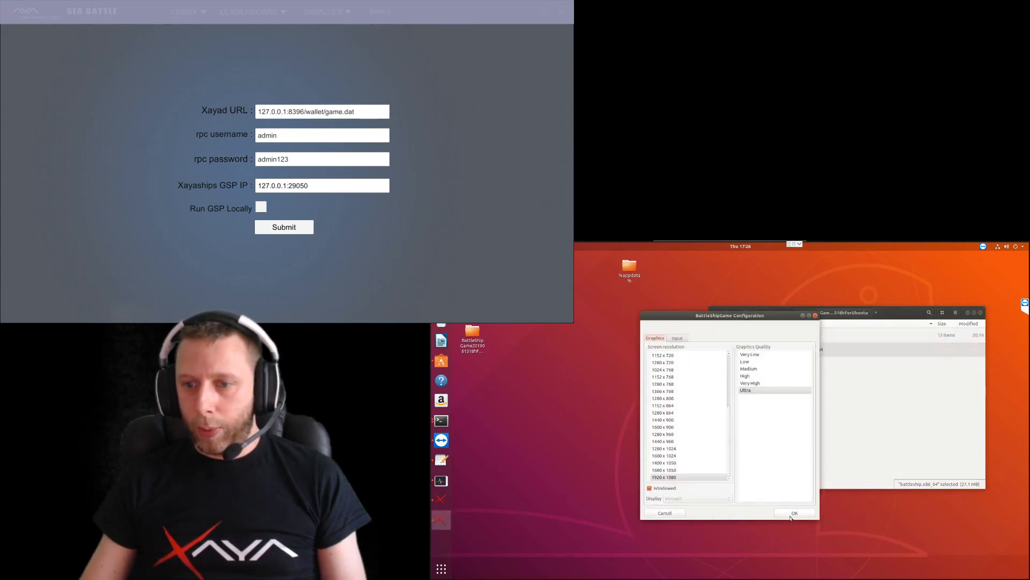
pyautogui.click(794, 513)
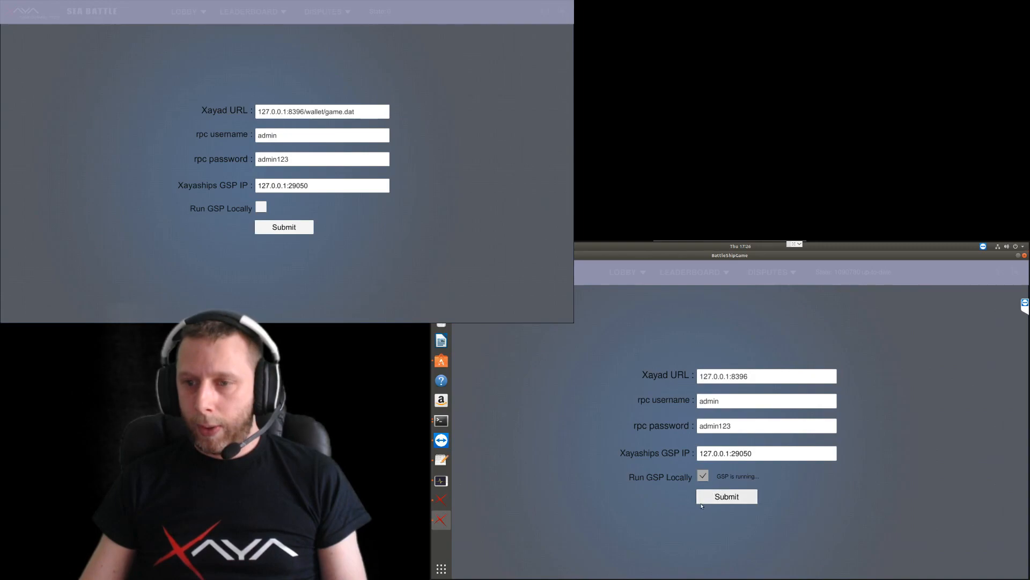
pyautogui.click(726, 496)
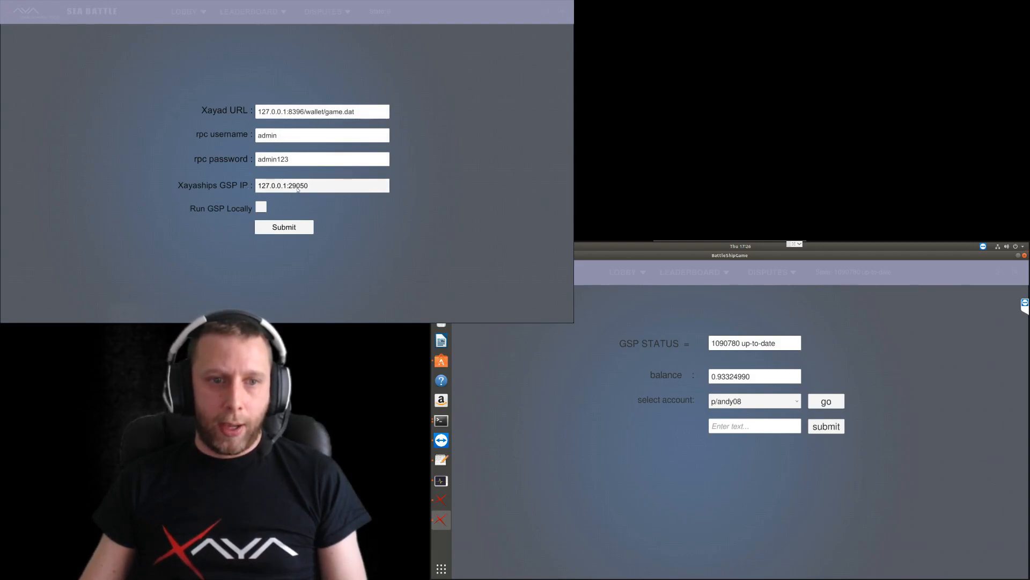
# Run the first client's GSP locally, submit the connection, and log in with a player account
pyautogui.tripleClick(322, 185)
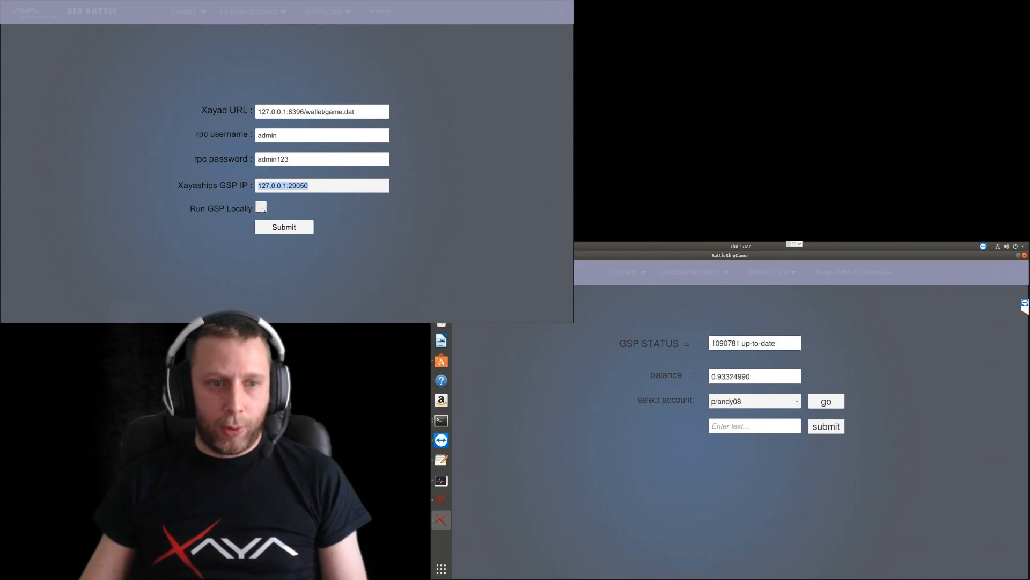
pyautogui.click(261, 208)
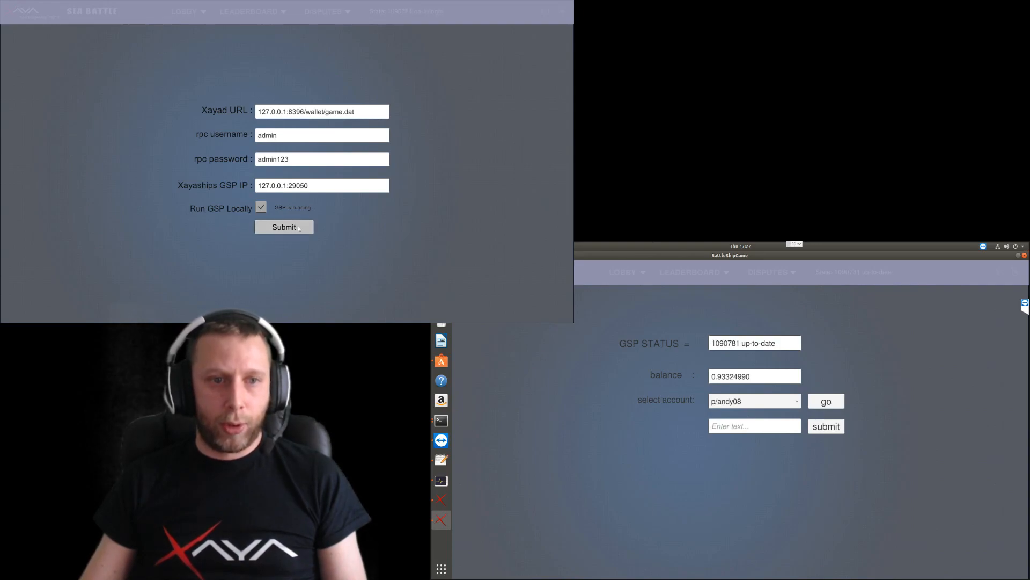
pyautogui.click(284, 227)
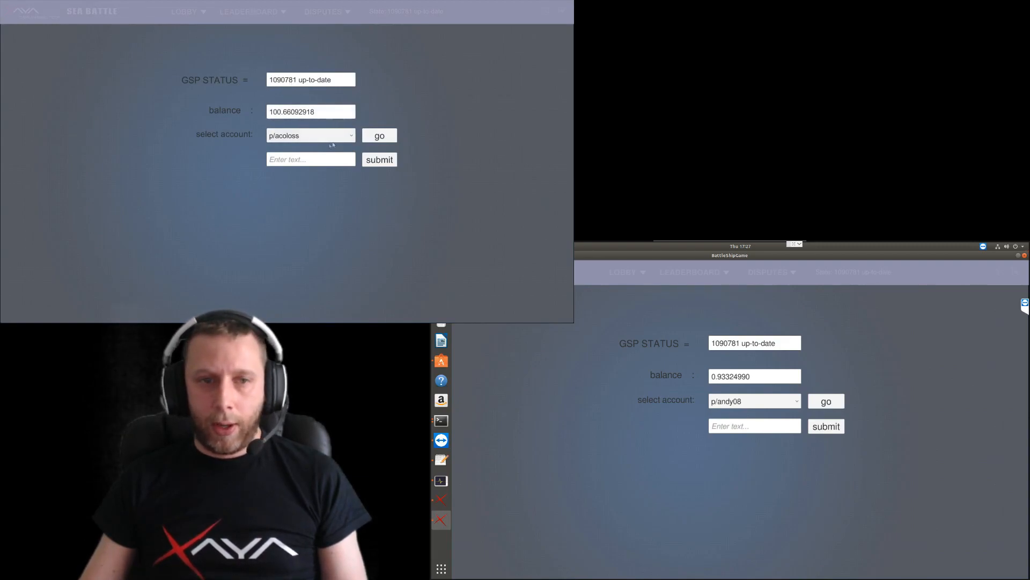
pyautogui.click(310, 135)
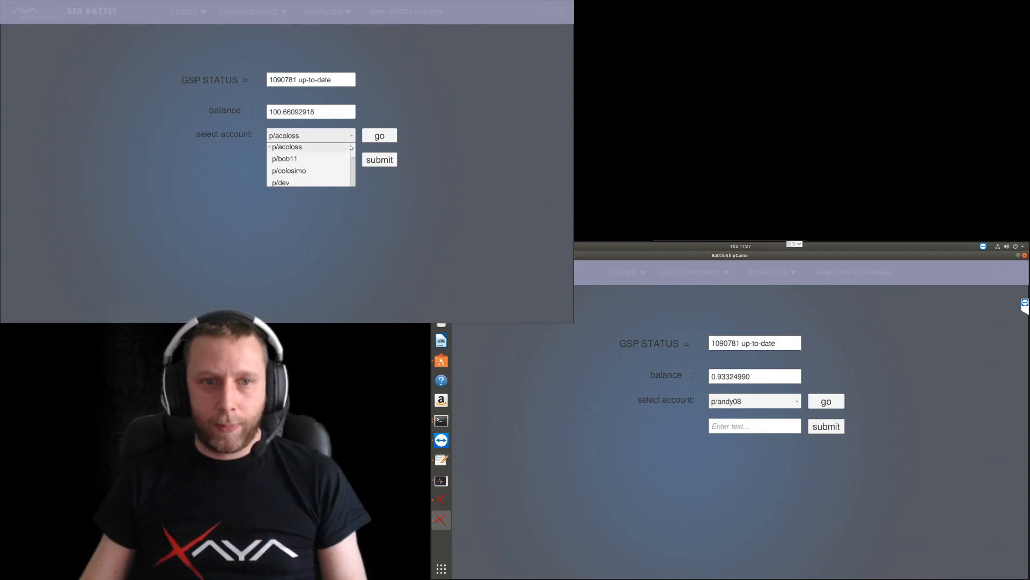
pyautogui.click(285, 158)
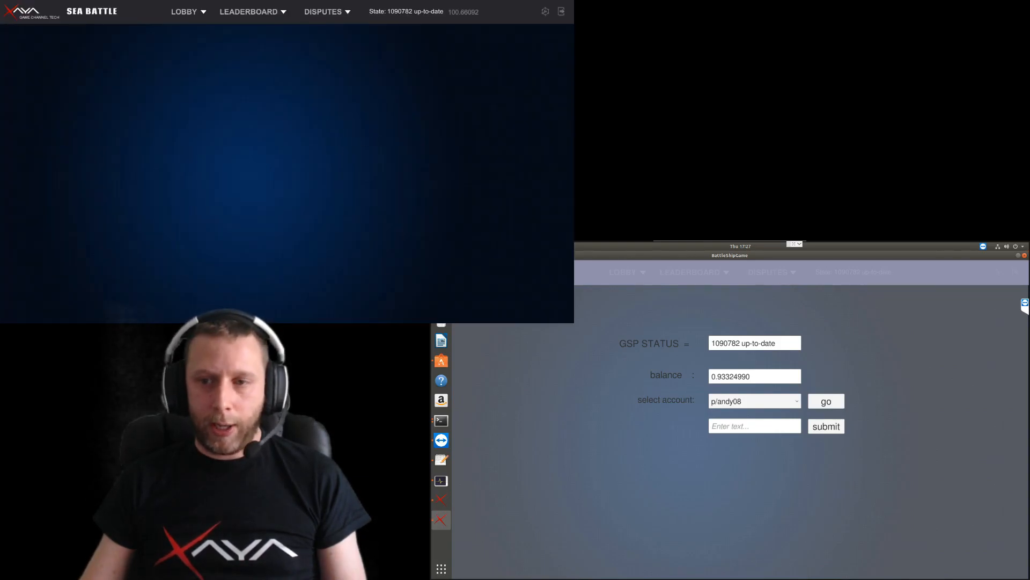
# Pick a player account from the second client's account dropdown
pyautogui.click(755, 401)
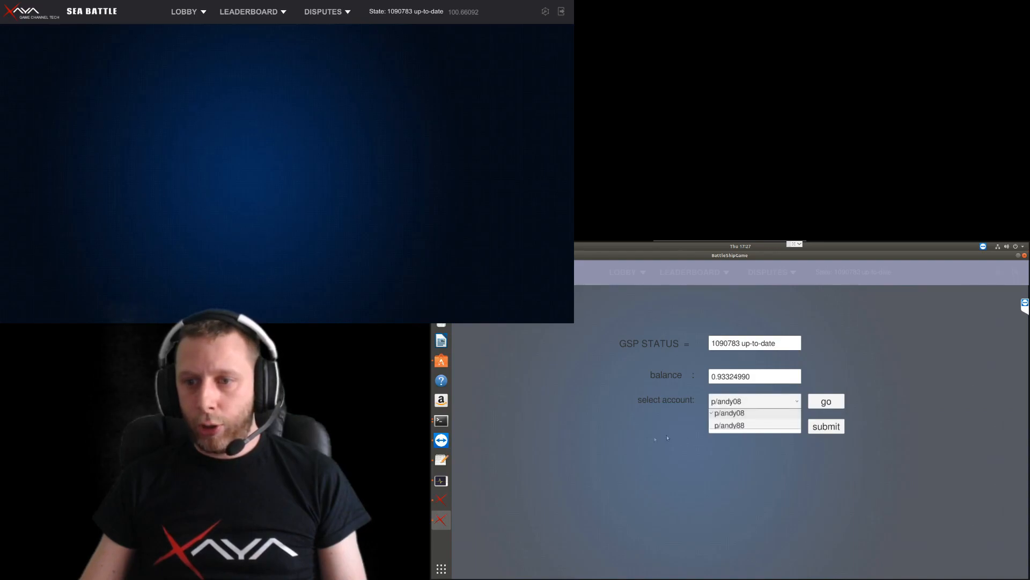
pyautogui.click(729, 412)
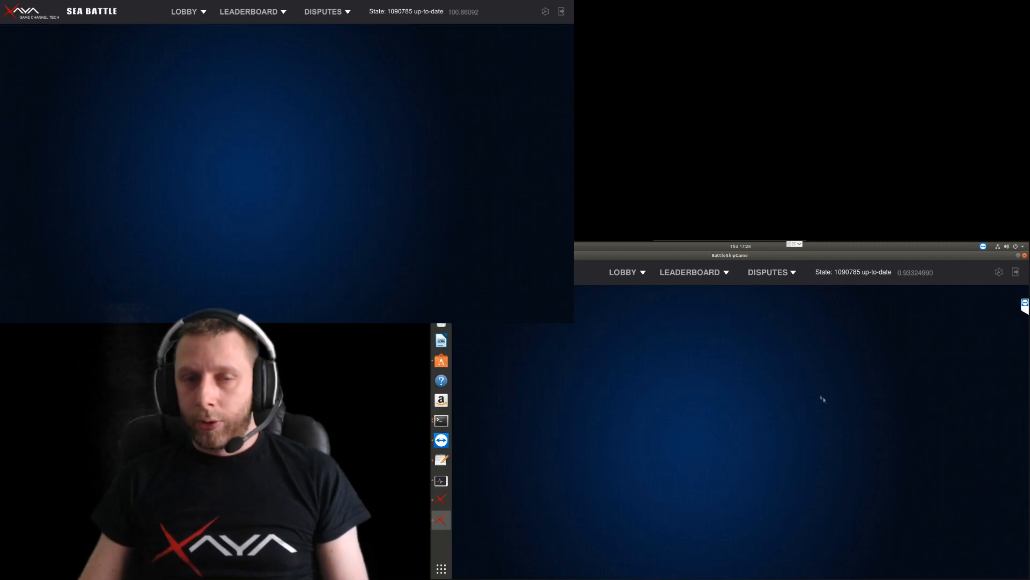
pyautogui.moveTo(440, 499)
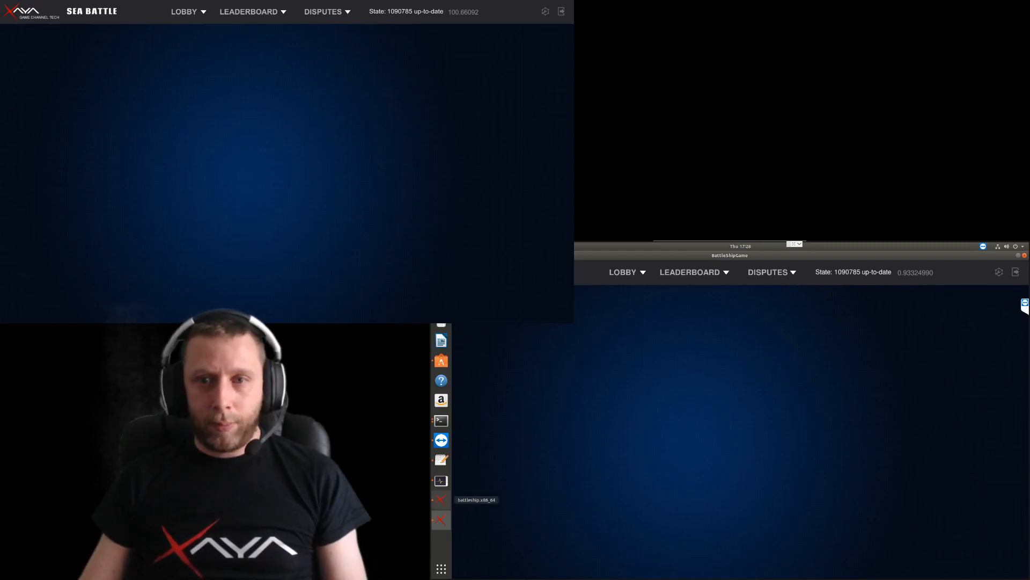
pyautogui.moveTo(440, 380)
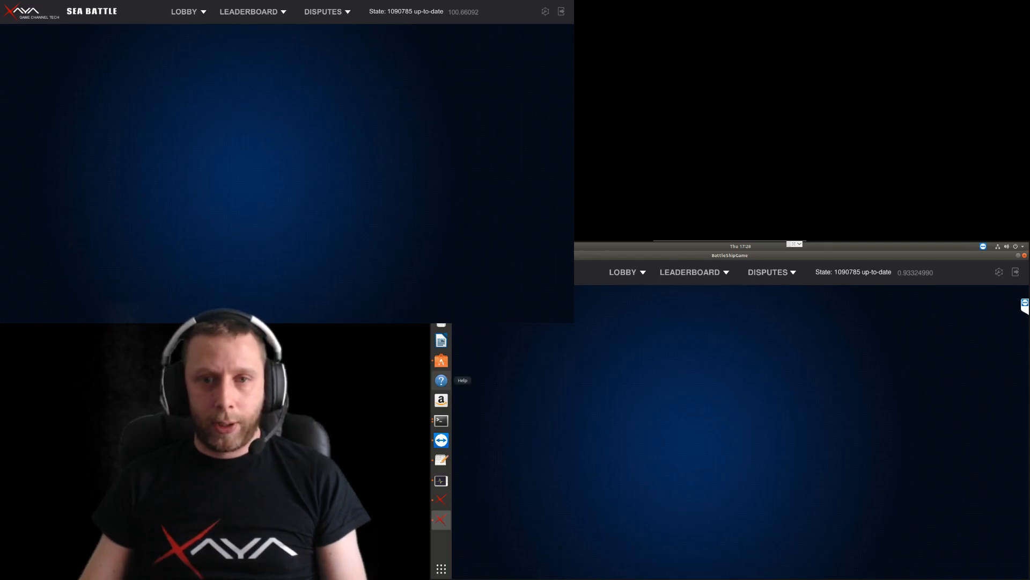
# Create a battle channel from the first client's LOBBY, then view the lobby in the second client
pyautogui.click(184, 12)
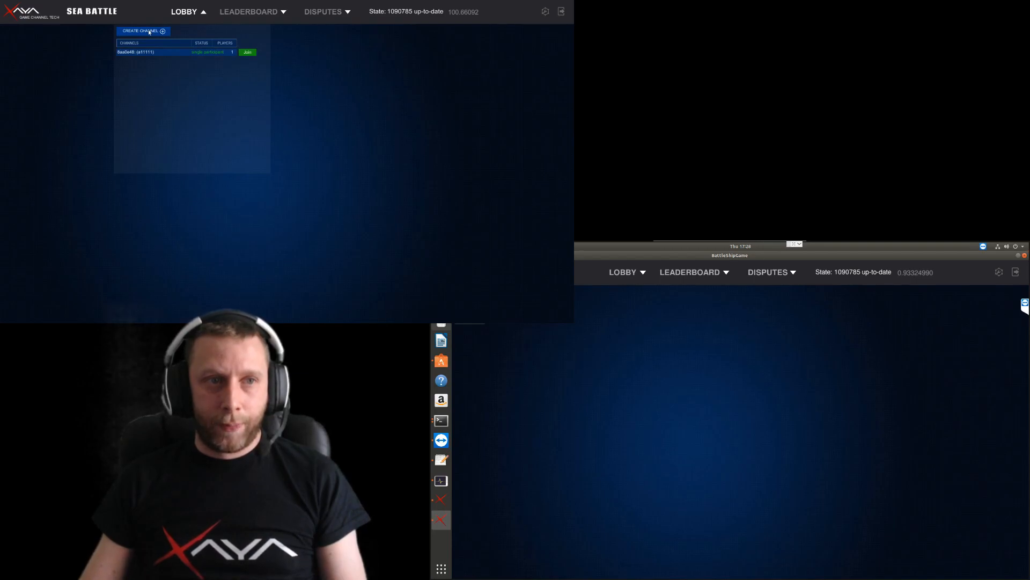
pyautogui.click(143, 30)
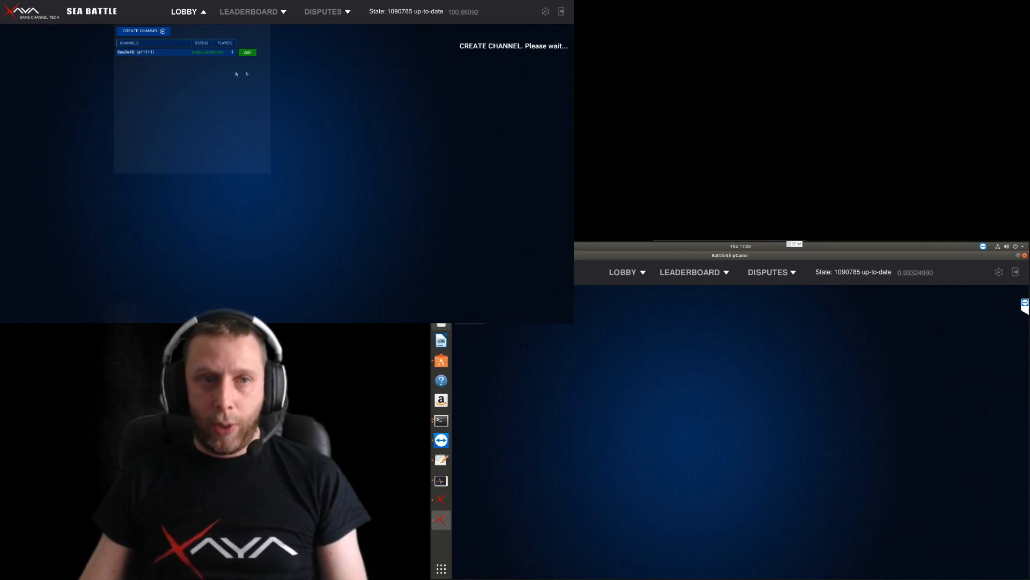
pyautogui.click(623, 272)
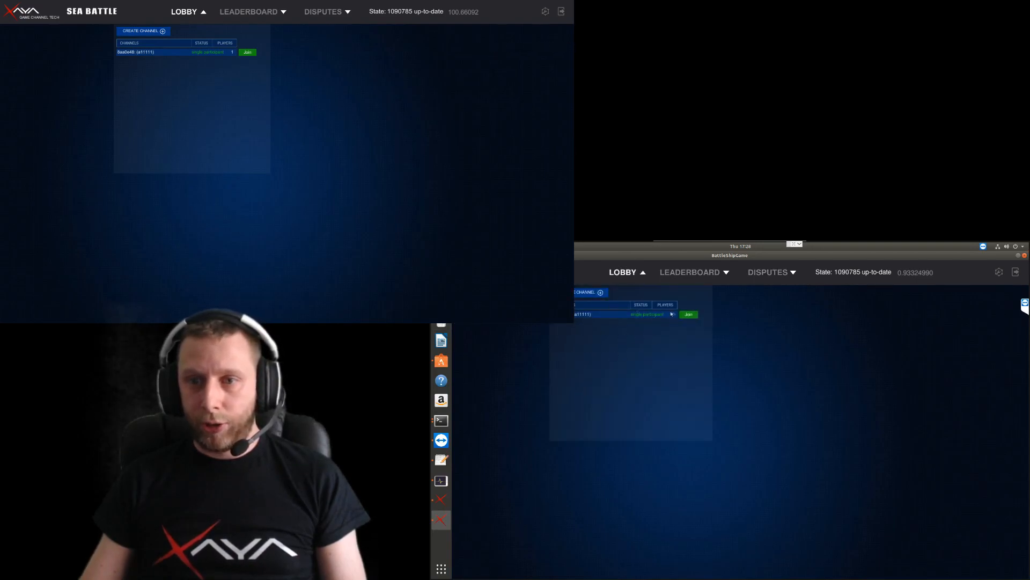
pyautogui.moveTo(559, 343)
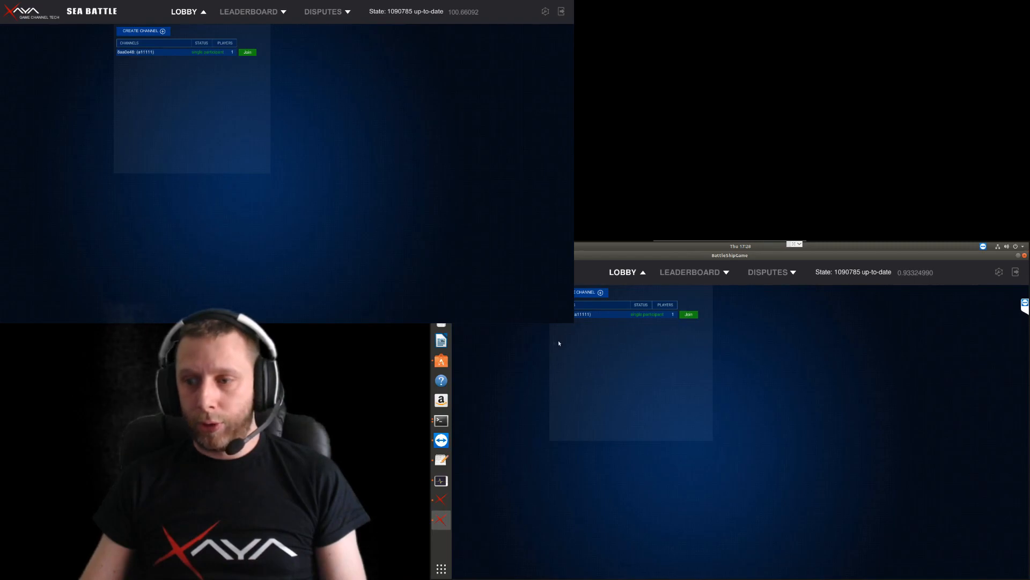
pyautogui.moveTo(591, 345)
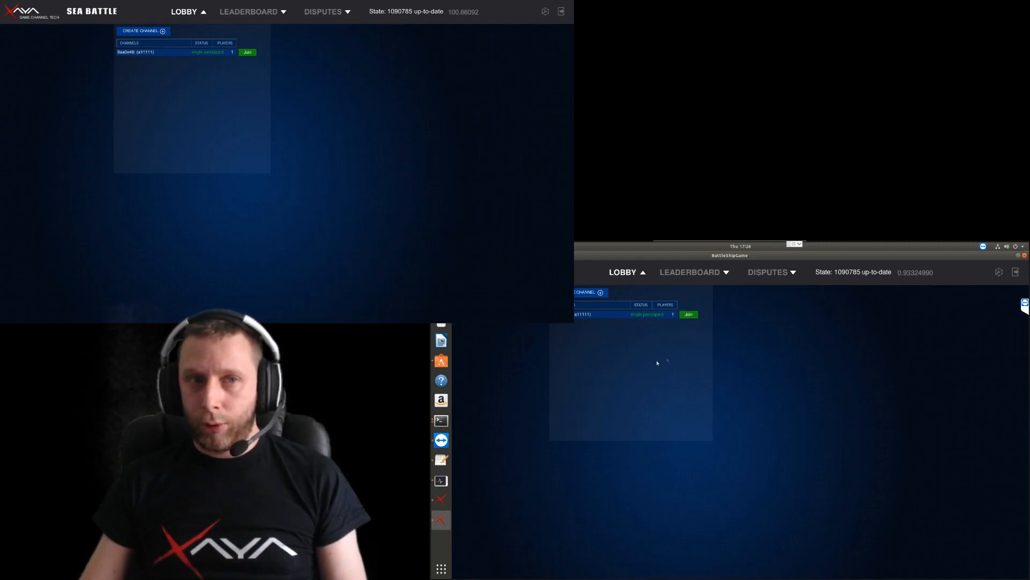
pyautogui.moveTo(441, 339)
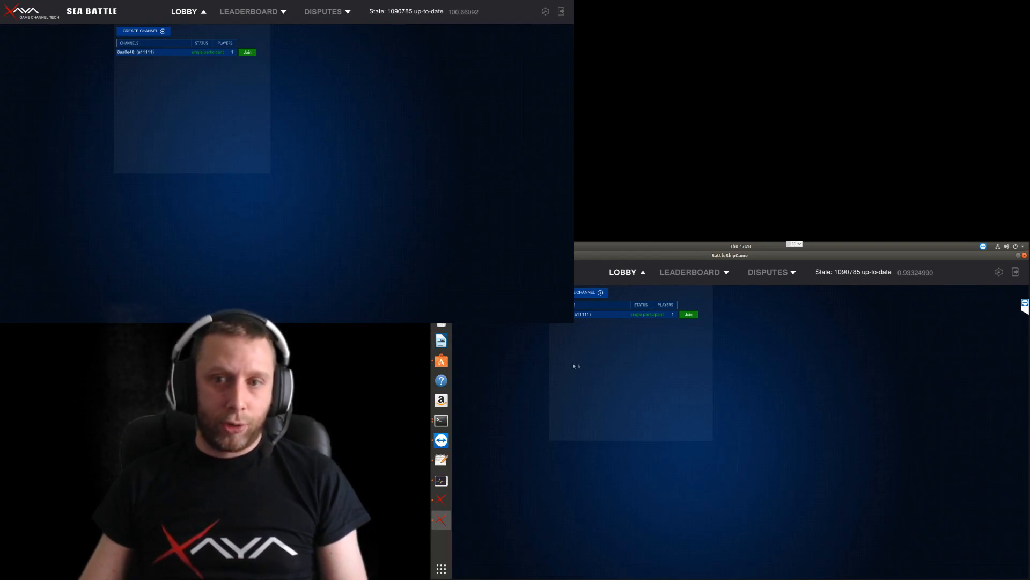
pyautogui.moveTo(440, 380)
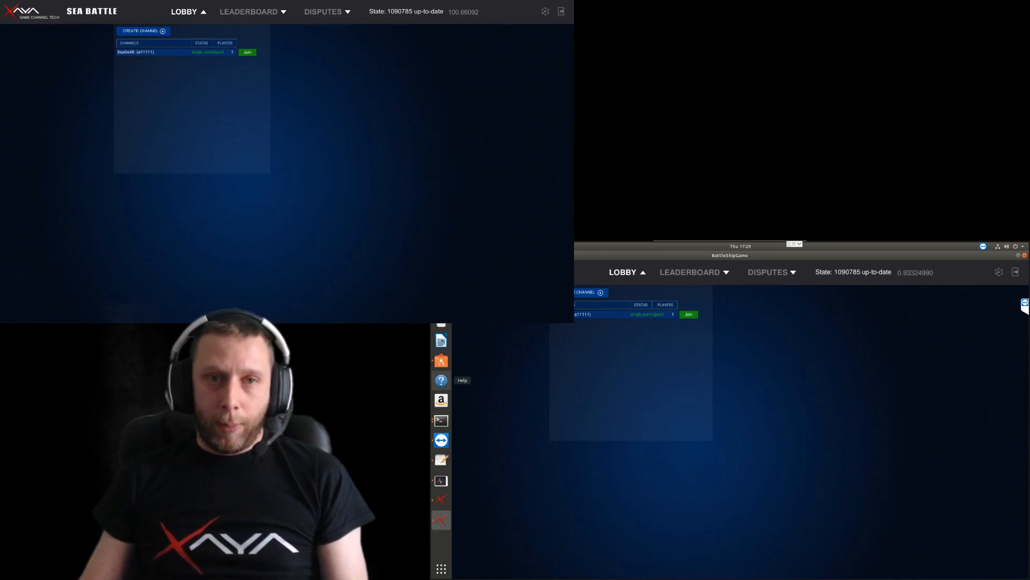
pyautogui.moveTo(554, 326)
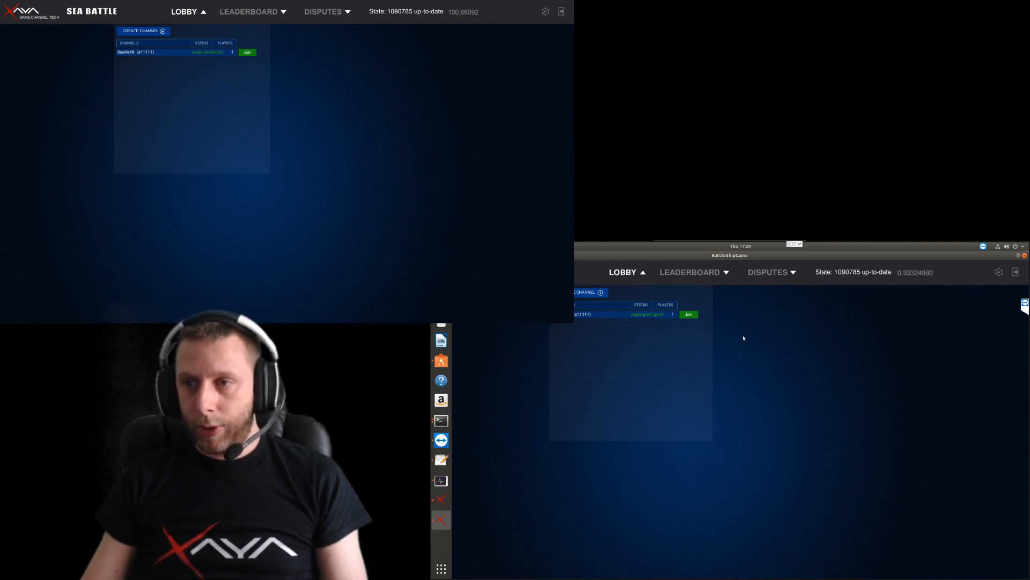
pyautogui.moveTo(735, 341)
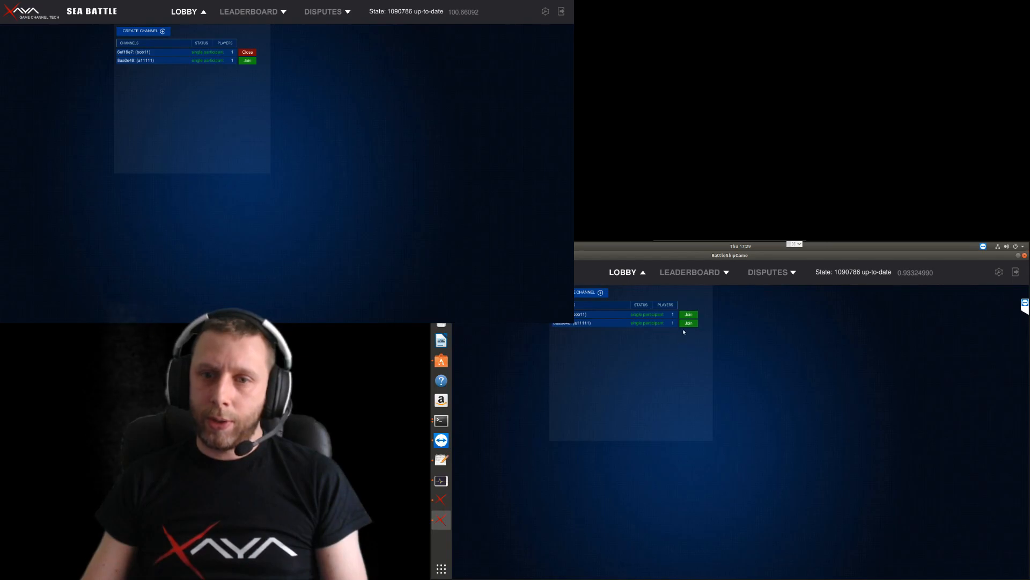
pyautogui.click(688, 314)
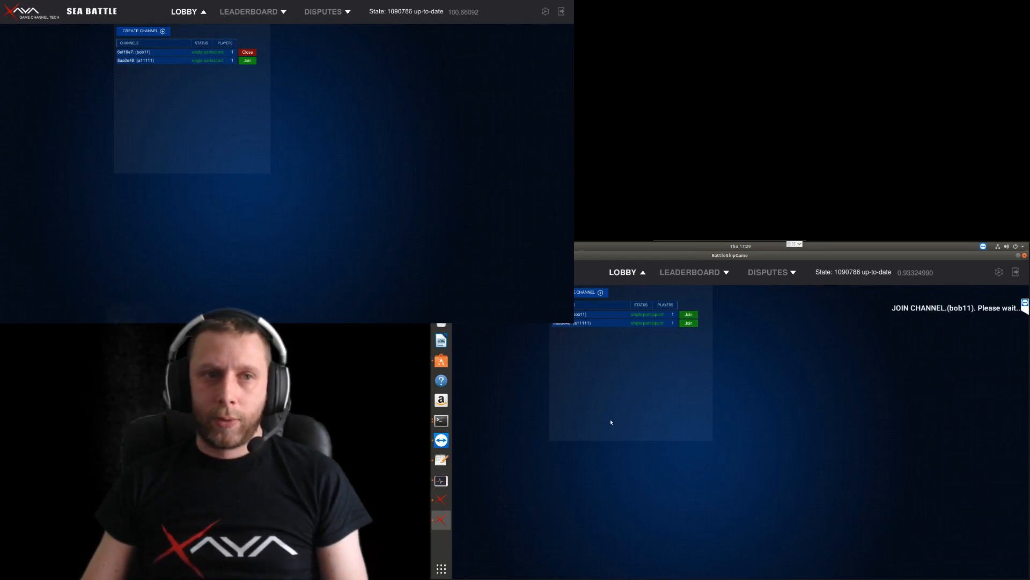
pyautogui.moveTo(440, 399)
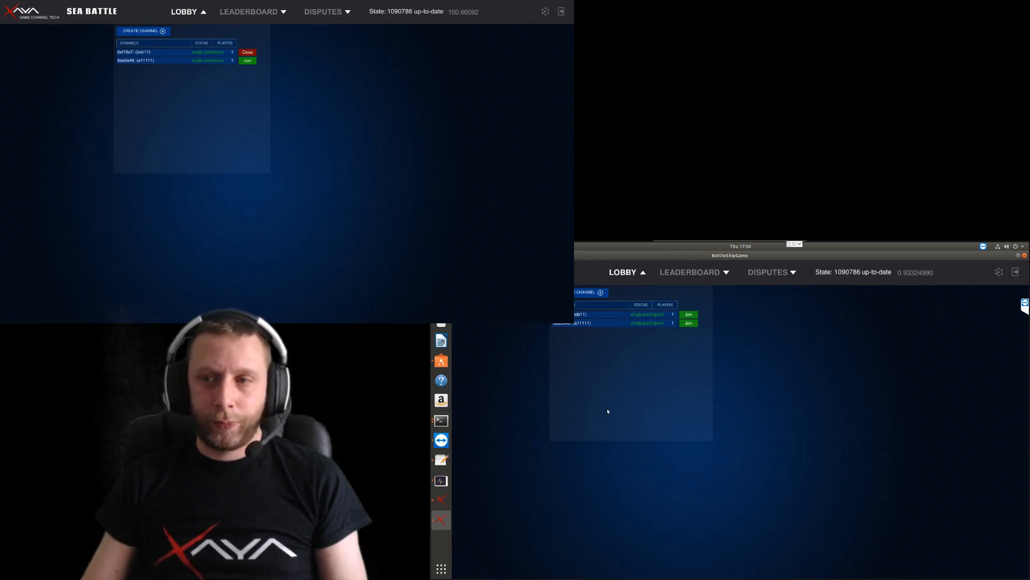
pyautogui.moveTo(751, 392)
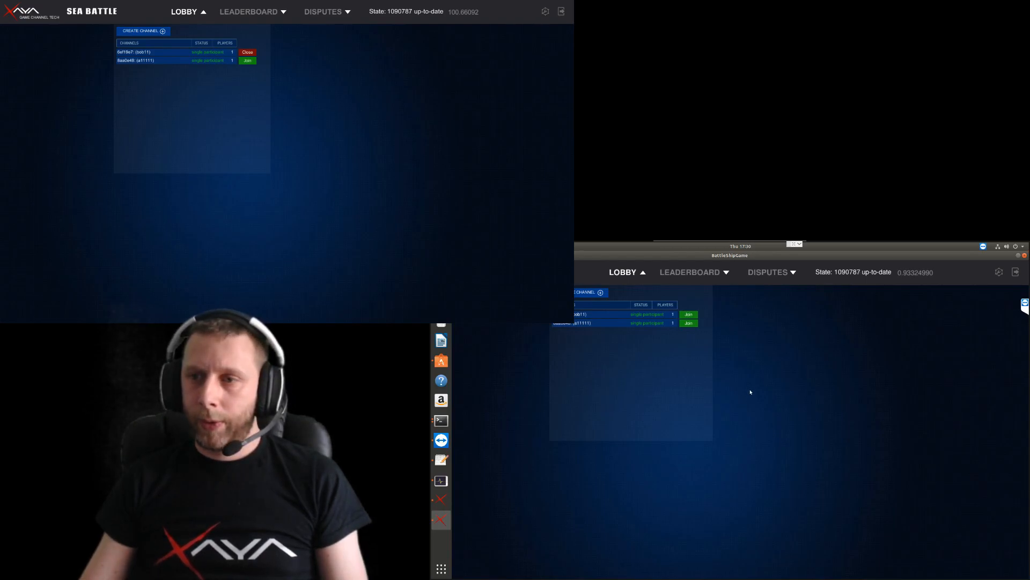
pyautogui.moveTo(750, 372)
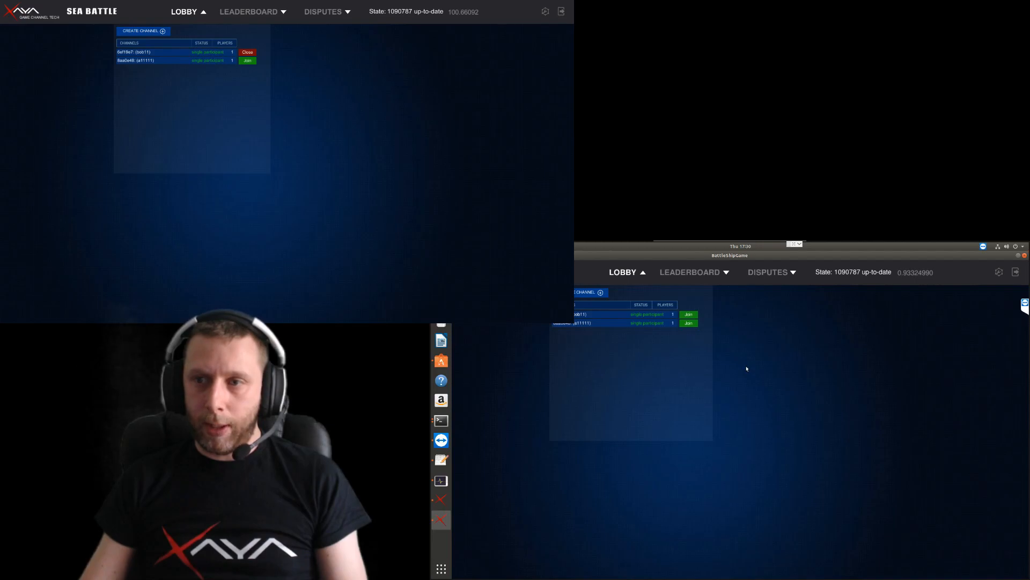
# Open the match board for bob11's channel and drag bob11's ships onto the home grid
pyautogui.click(247, 59)
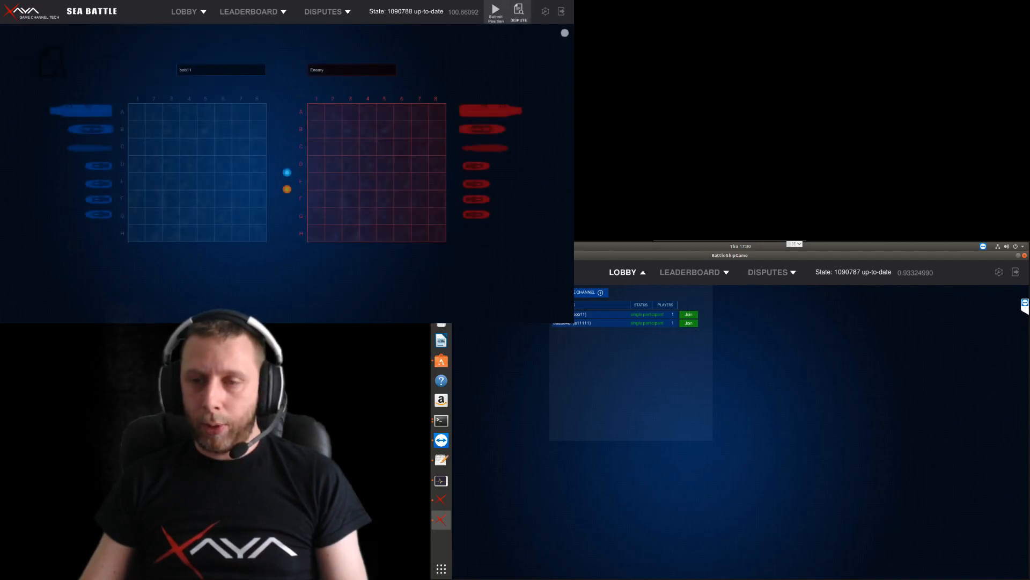
pyautogui.click(688, 322)
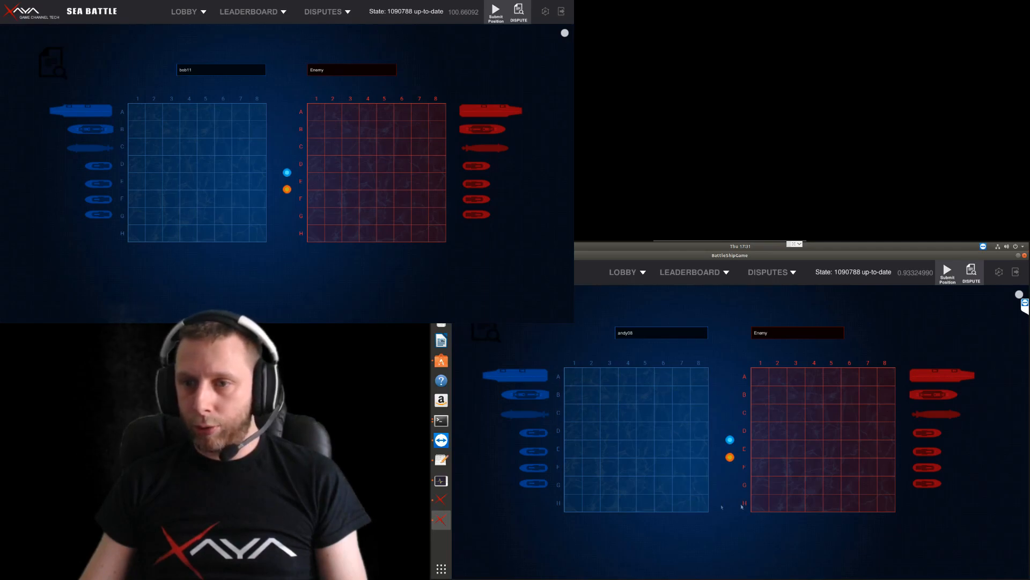
pyautogui.moveTo(440, 480)
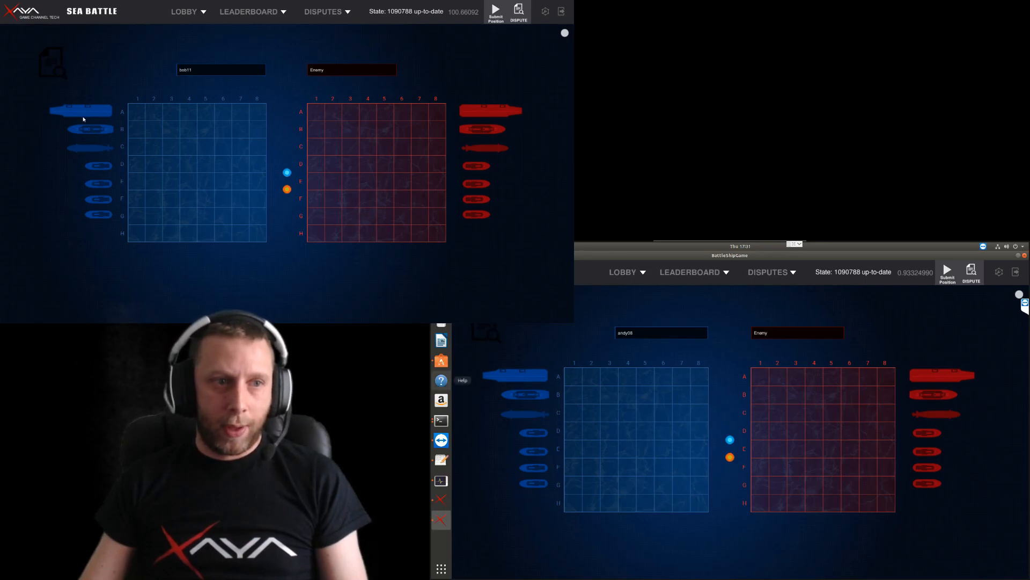
pyautogui.moveTo(79, 110); pyautogui.dragTo(164, 112)
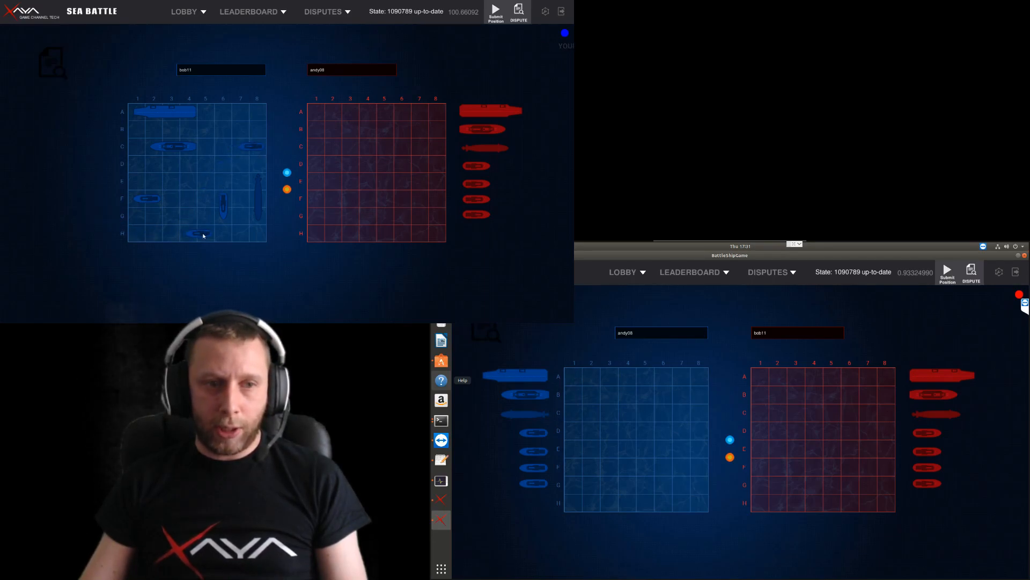
pyautogui.click(495, 12)
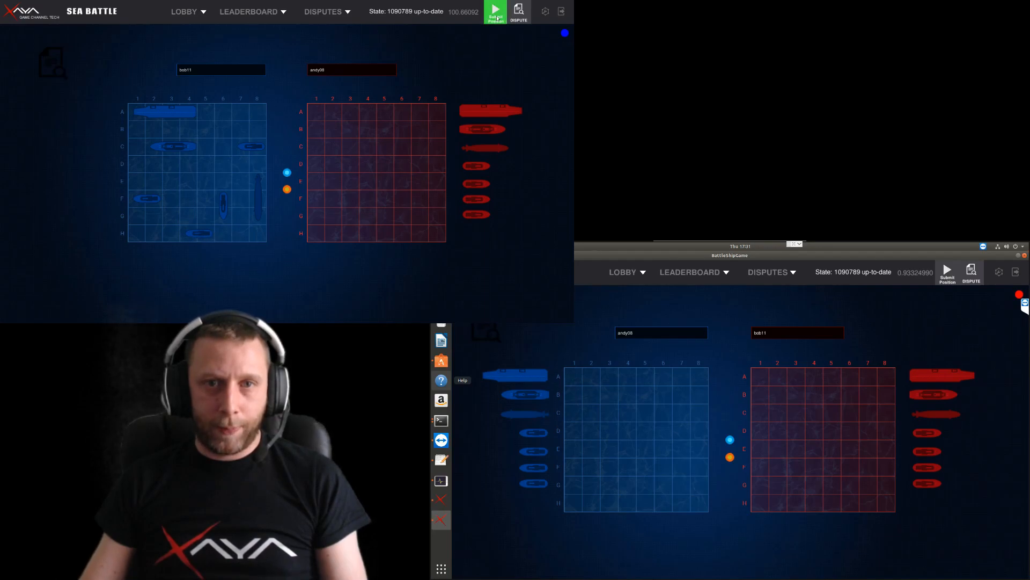
# Submit bob11's ship placement
pyautogui.click(495, 12)
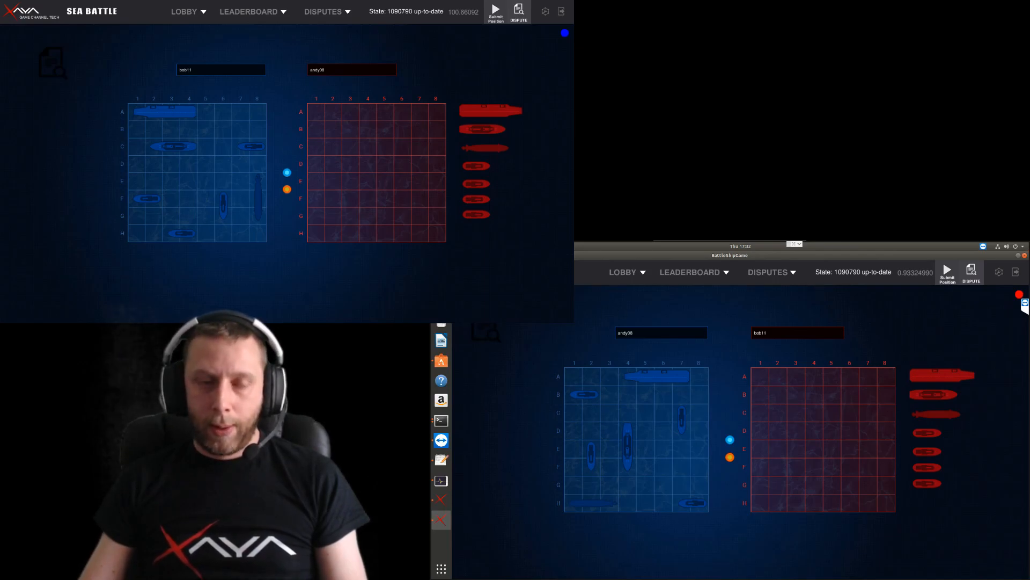
pyautogui.moveTo(522, 39)
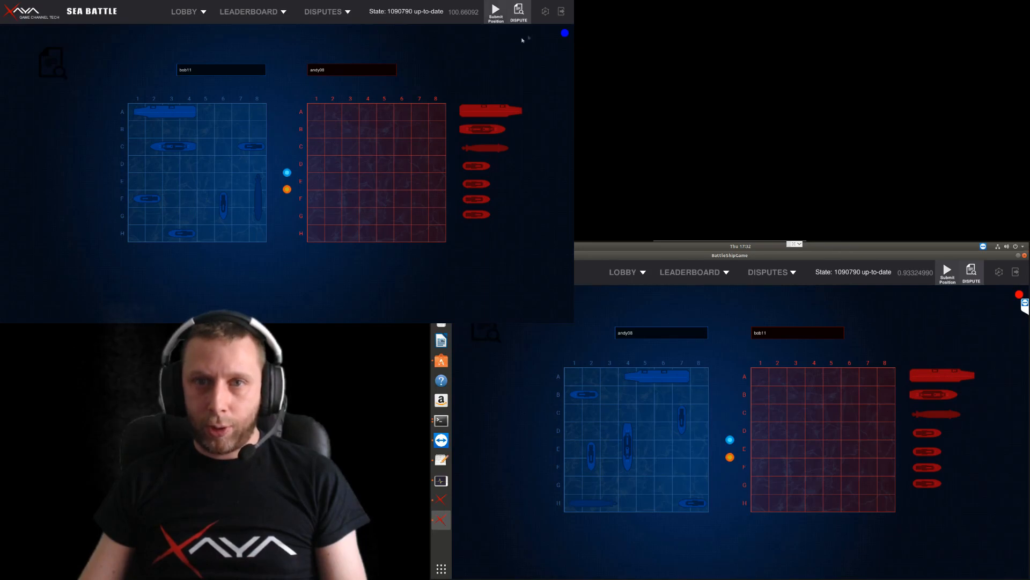
pyautogui.moveTo(357, 137)
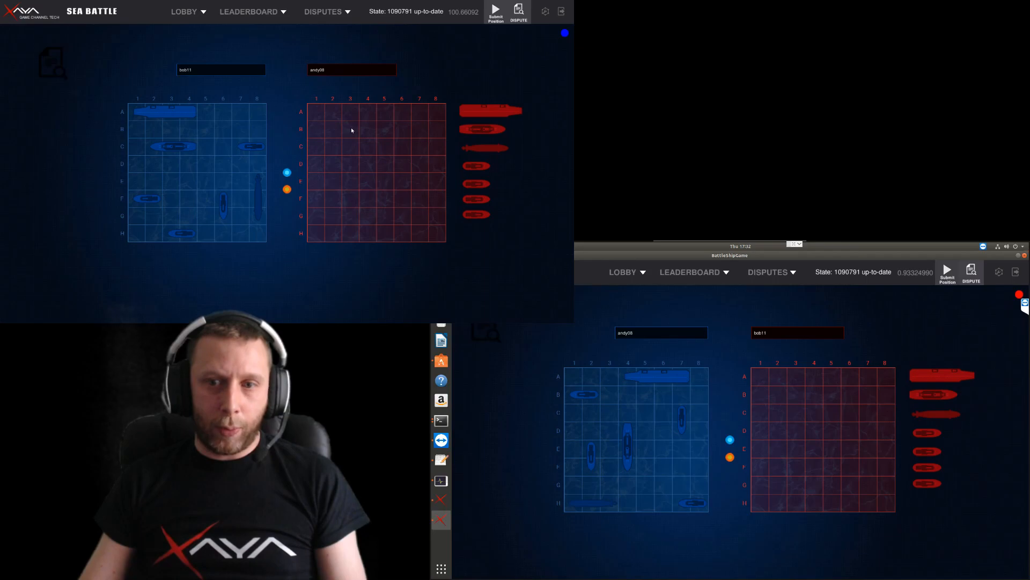
# Fire at B3, D7 and C7 on andy09's grid, landing hits at D7 and C7
pyautogui.click(350, 129)
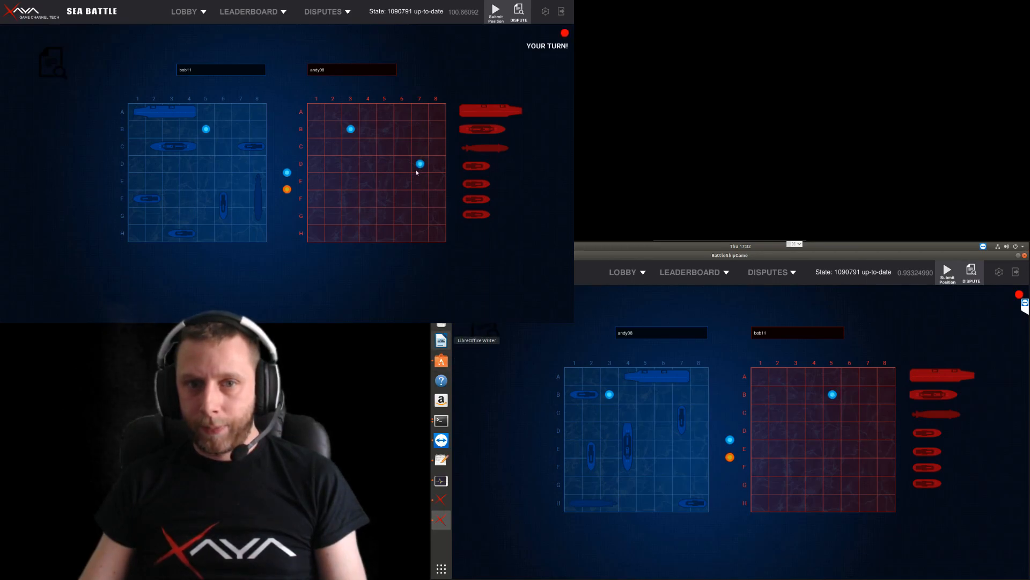
pyautogui.click(421, 164)
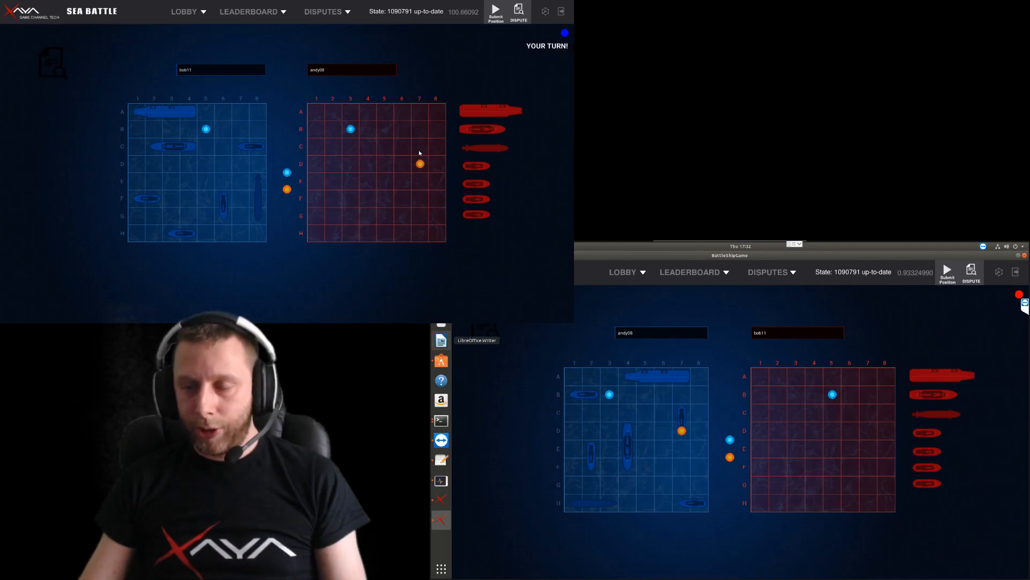
pyautogui.click(419, 146)
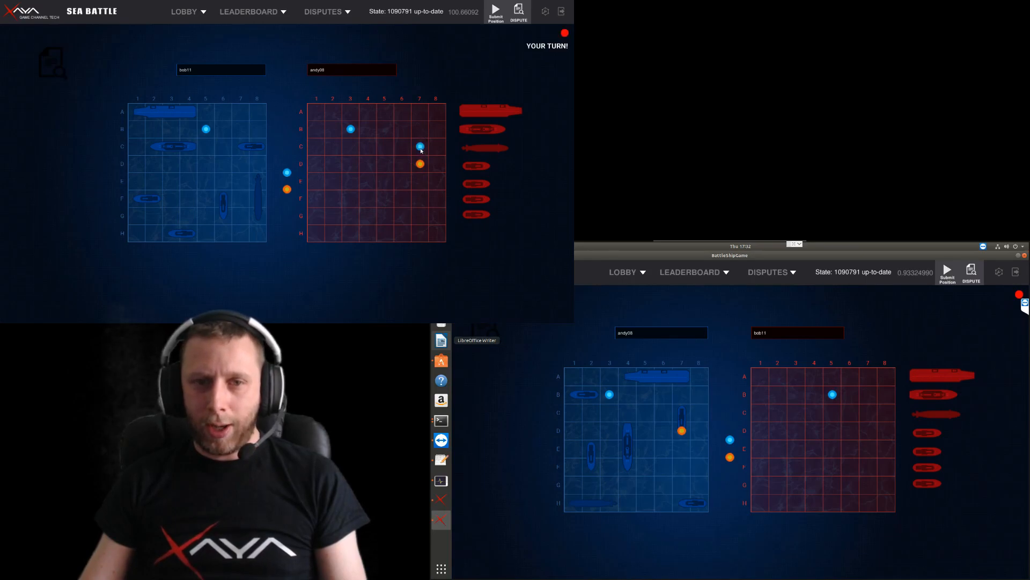
pyautogui.click(421, 146)
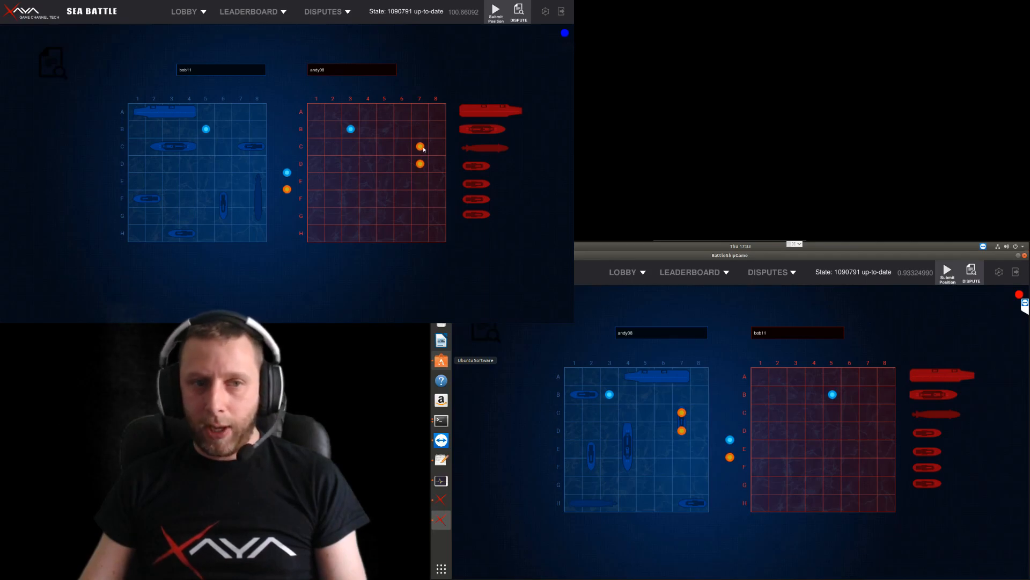
pyautogui.moveTo(514, 238)
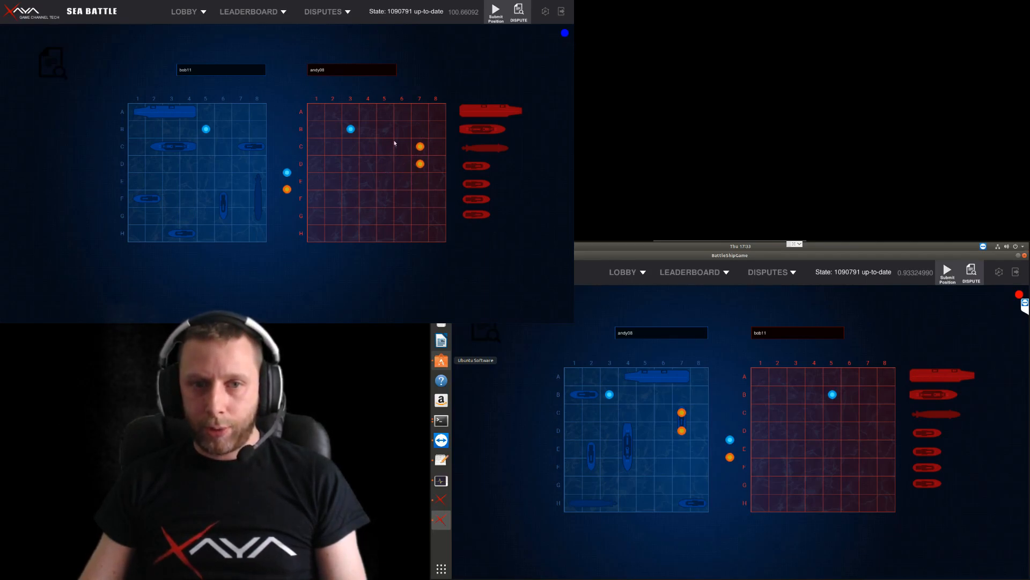
pyautogui.moveTo(435, 134)
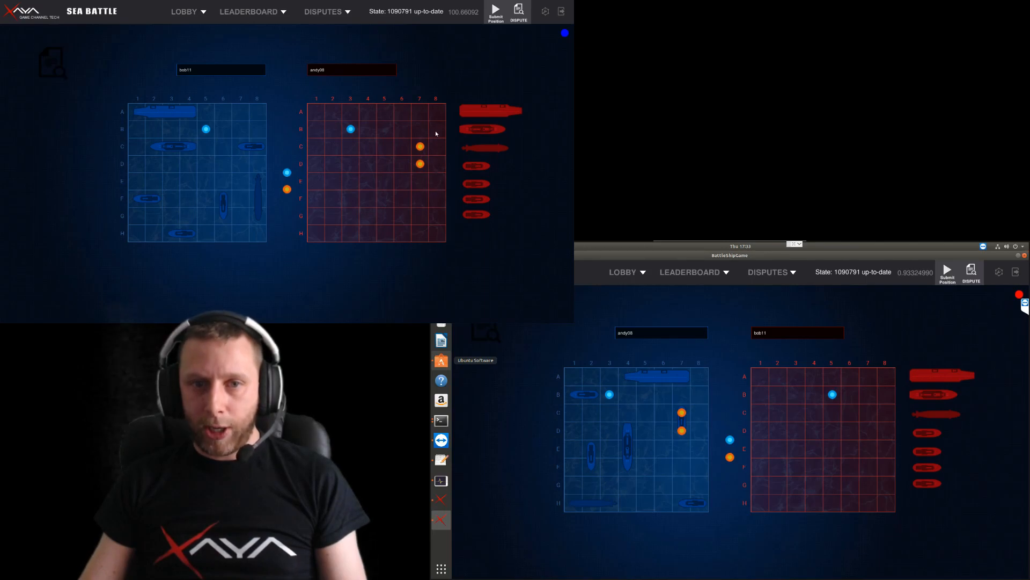
pyautogui.moveTo(403, 181)
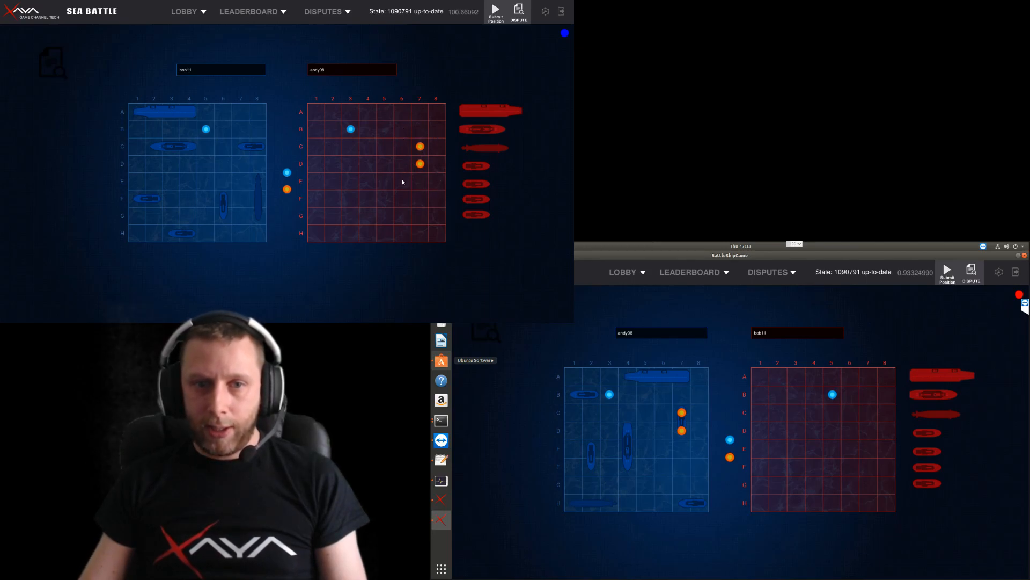
pyautogui.moveTo(408, 126)
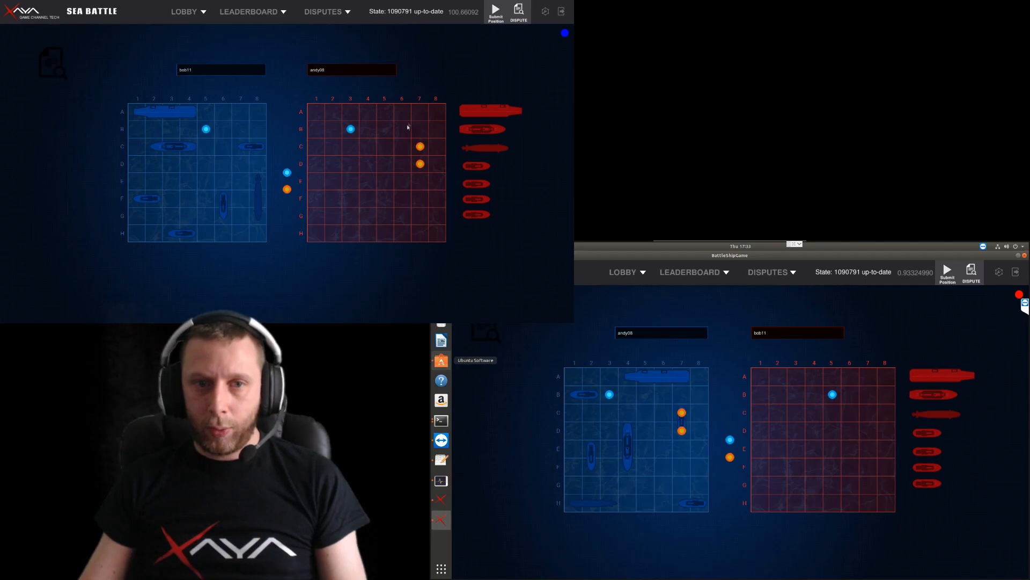
pyautogui.moveTo(425, 134)
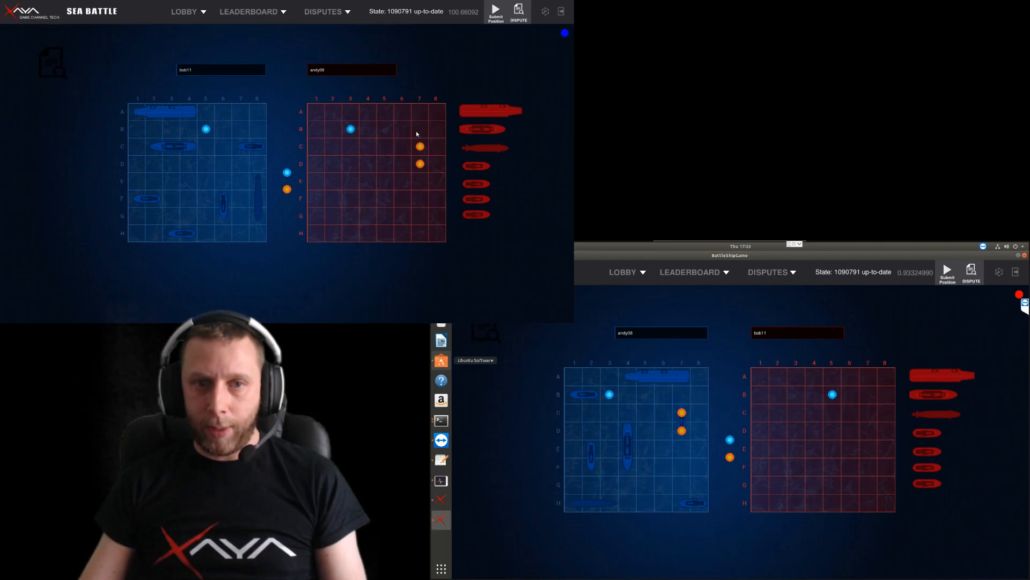
pyautogui.moveTo(416, 133)
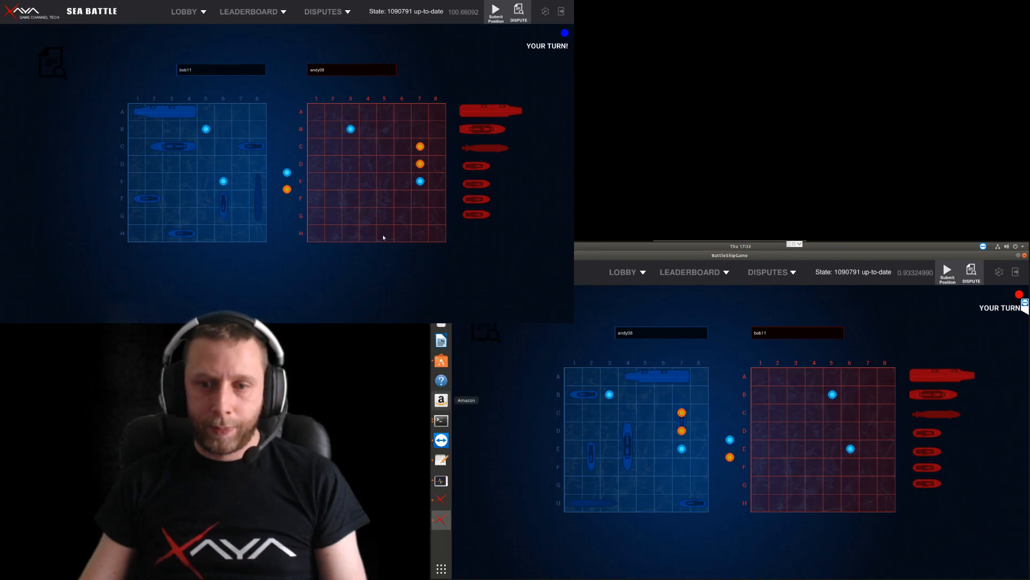
# Fire at cell H5 on the enemy grid
pyautogui.click(386, 233)
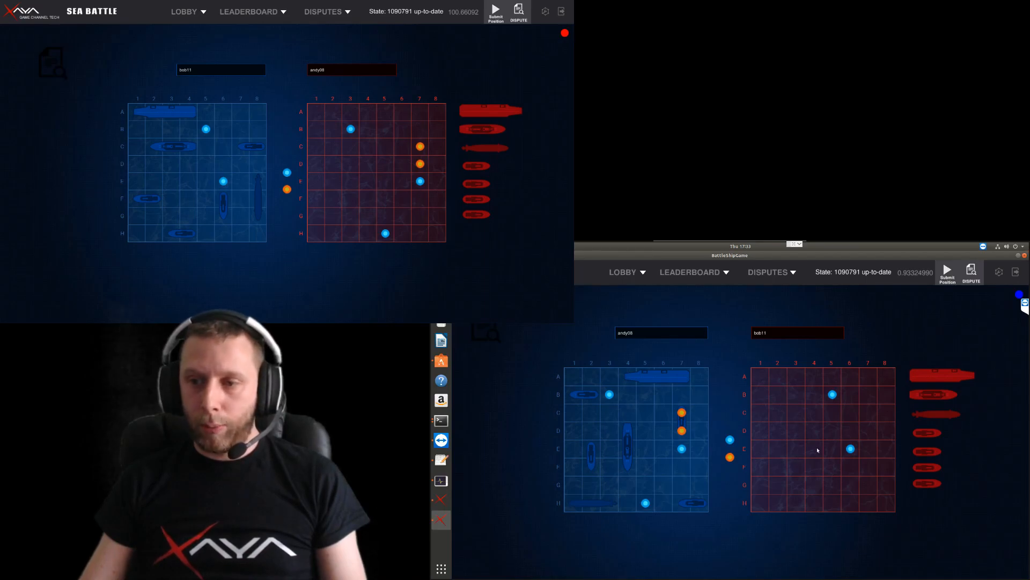
pyautogui.moveTo(830, 444)
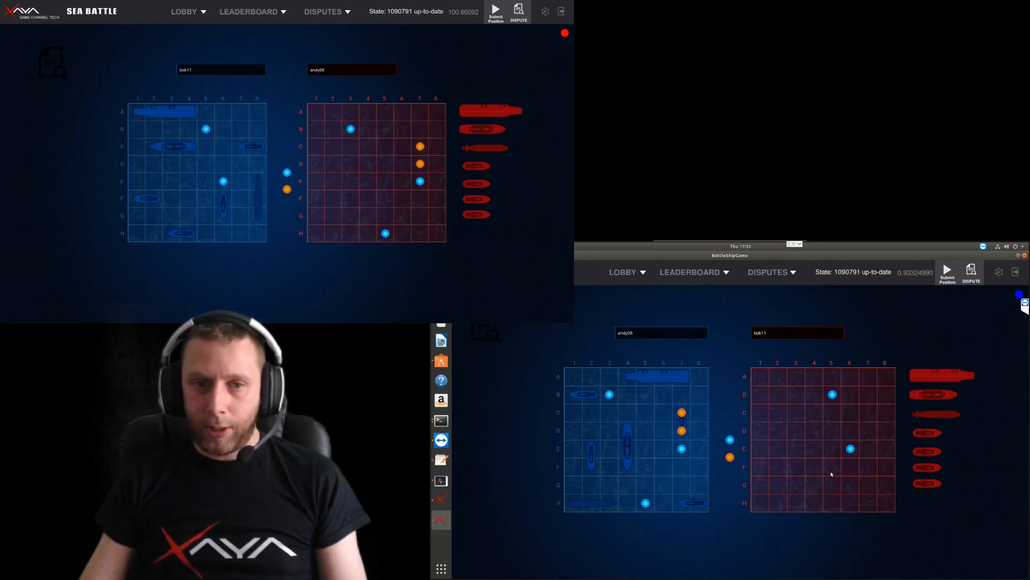
pyautogui.moveTo(812, 471)
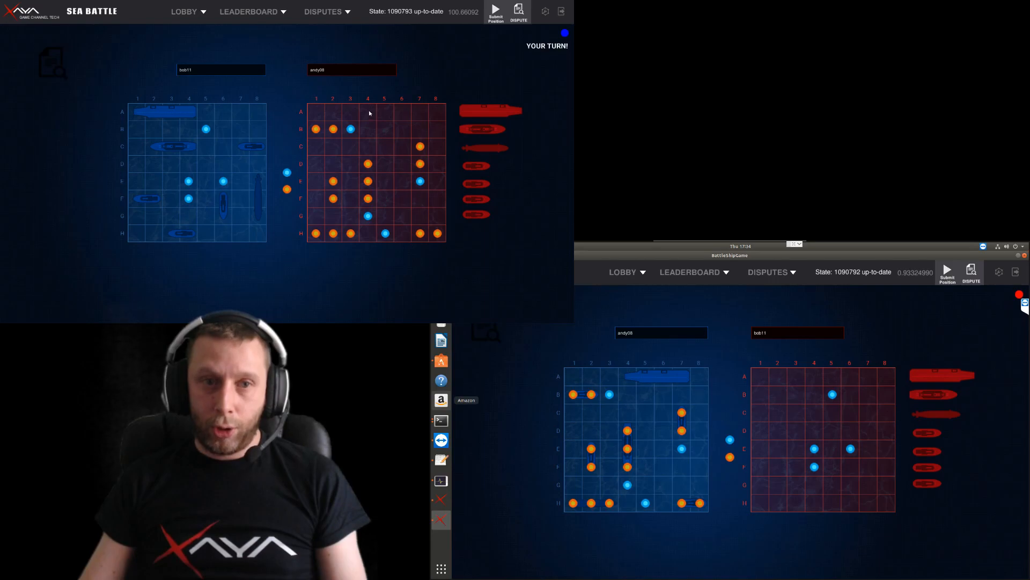
# Fire at A4, A5 and A6 to sink andy09's last ship on the top row
pyautogui.click(368, 111)
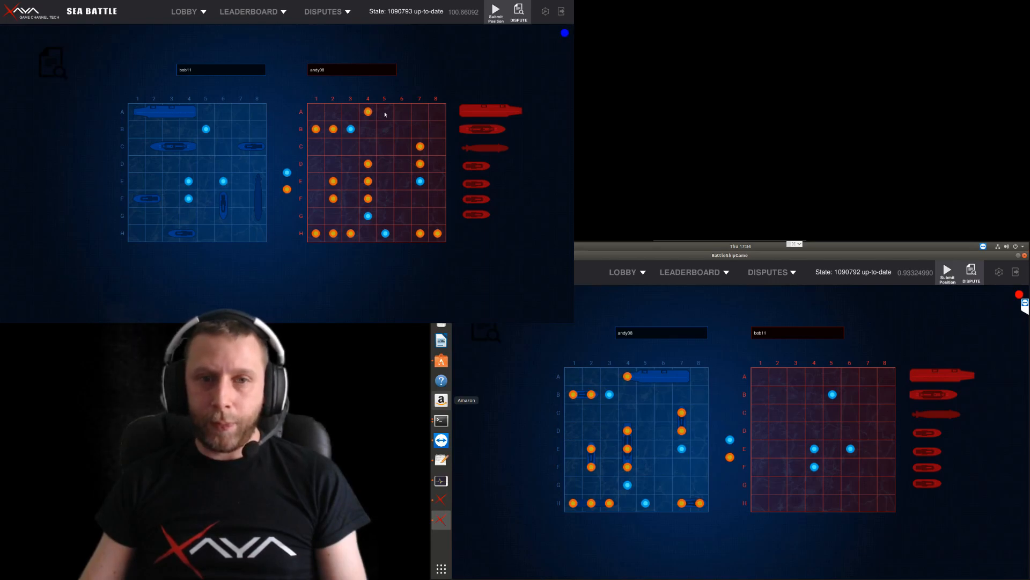
pyautogui.click(402, 111)
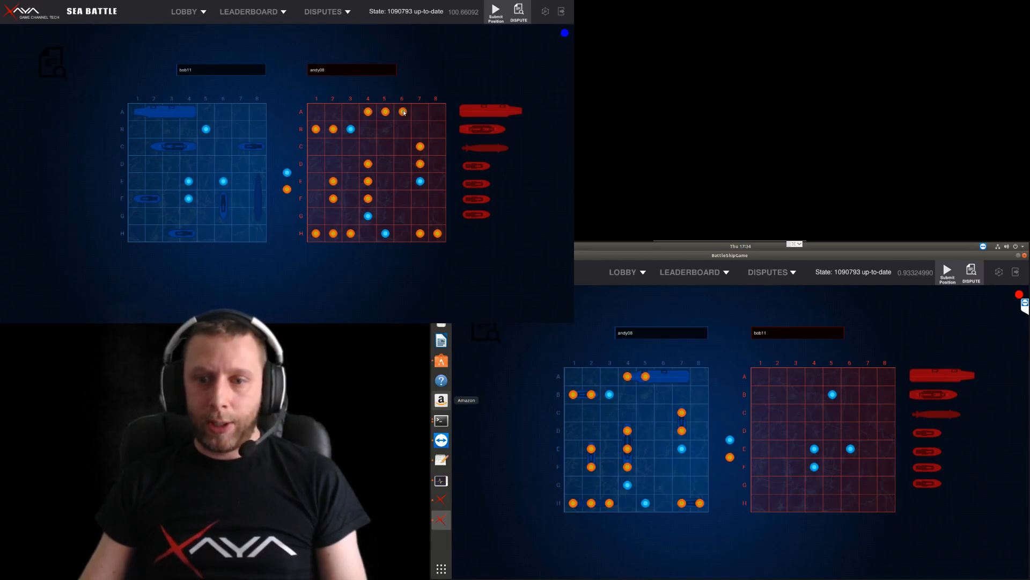
pyautogui.click(402, 112)
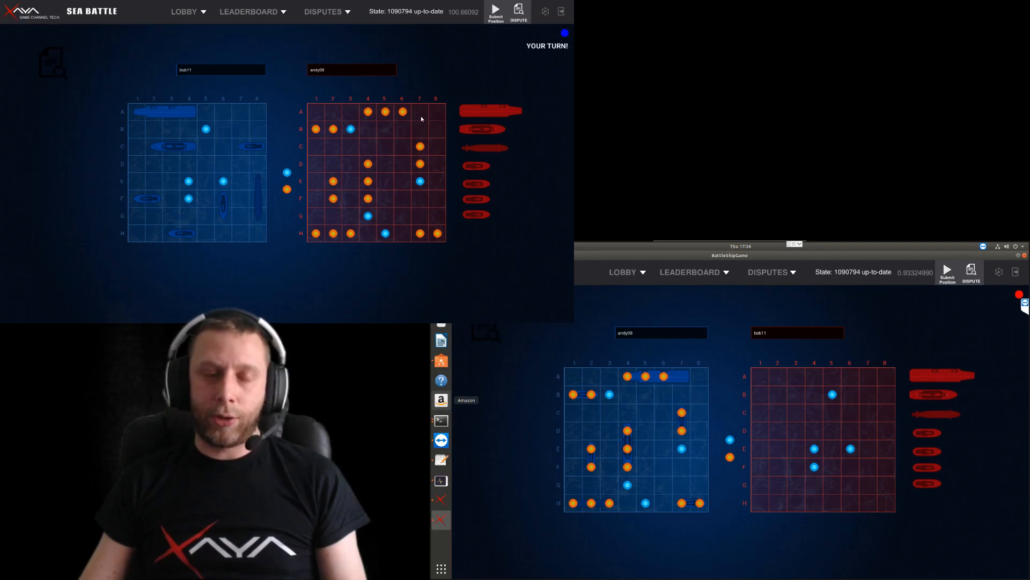
pyautogui.moveTo(423, 126)
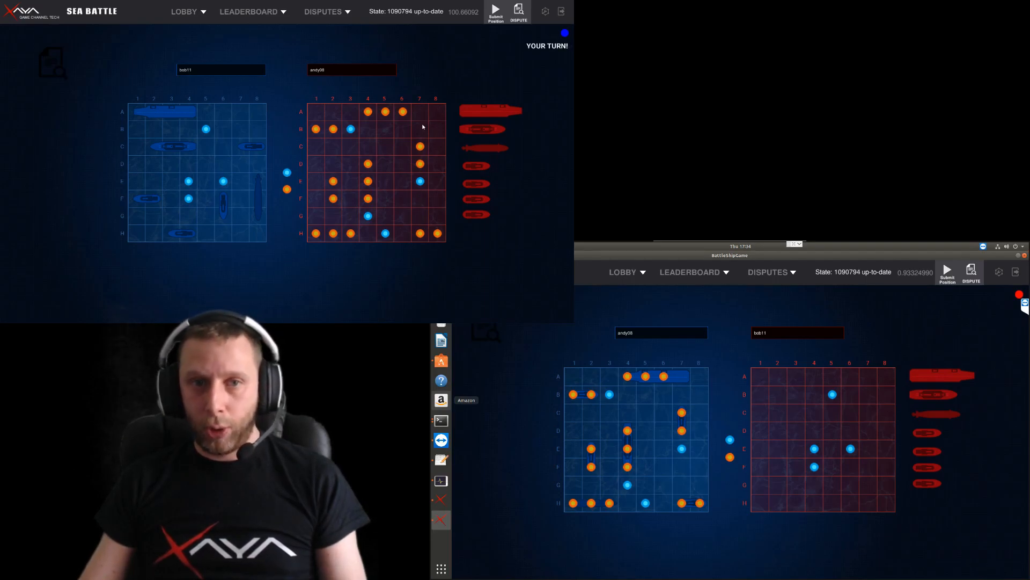
pyautogui.moveTo(459, 70)
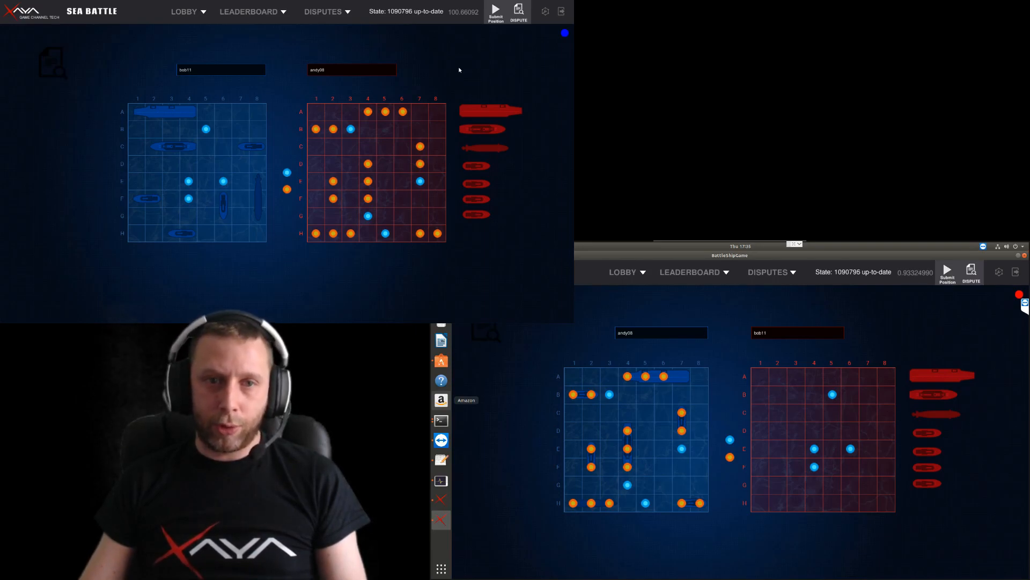
pyautogui.moveTo(422, 115)
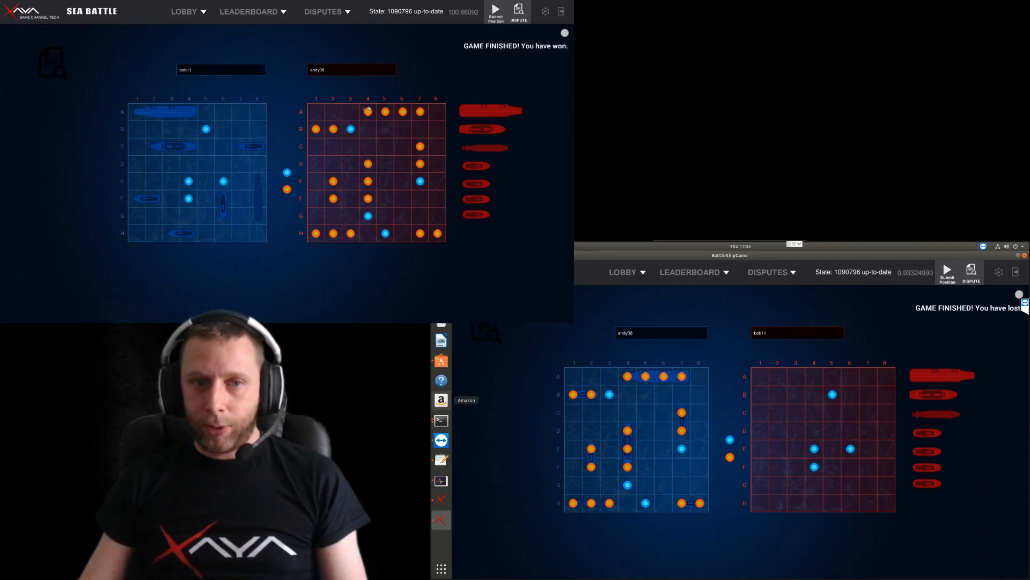
pyautogui.moveTo(507, 116)
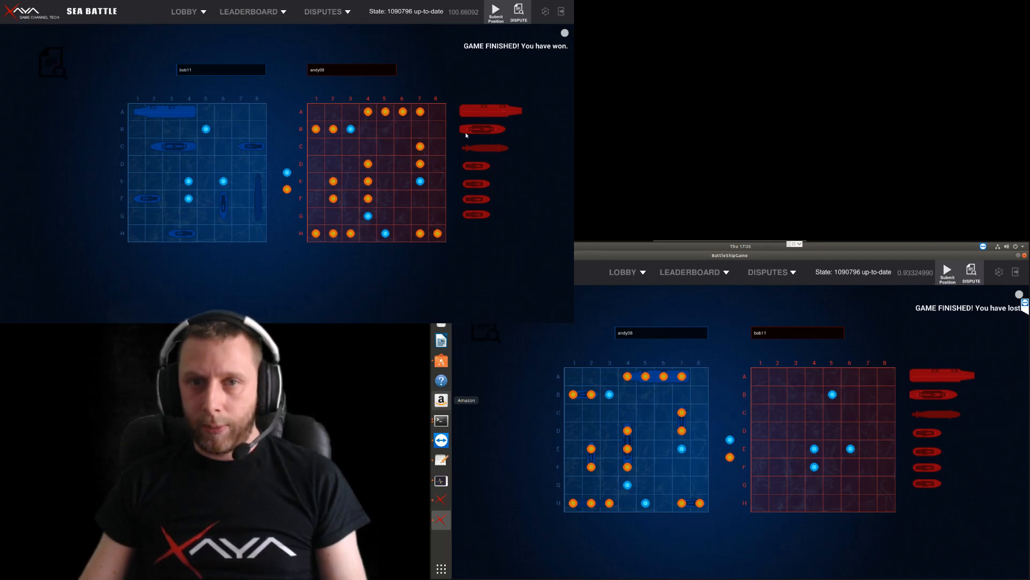
pyautogui.click(249, 12)
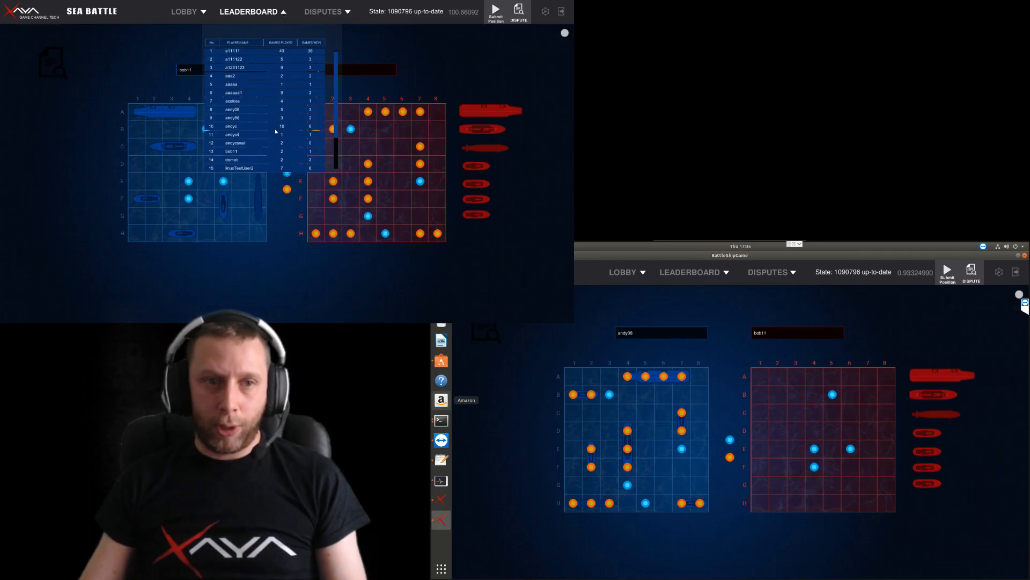
pyautogui.scroll(-3)
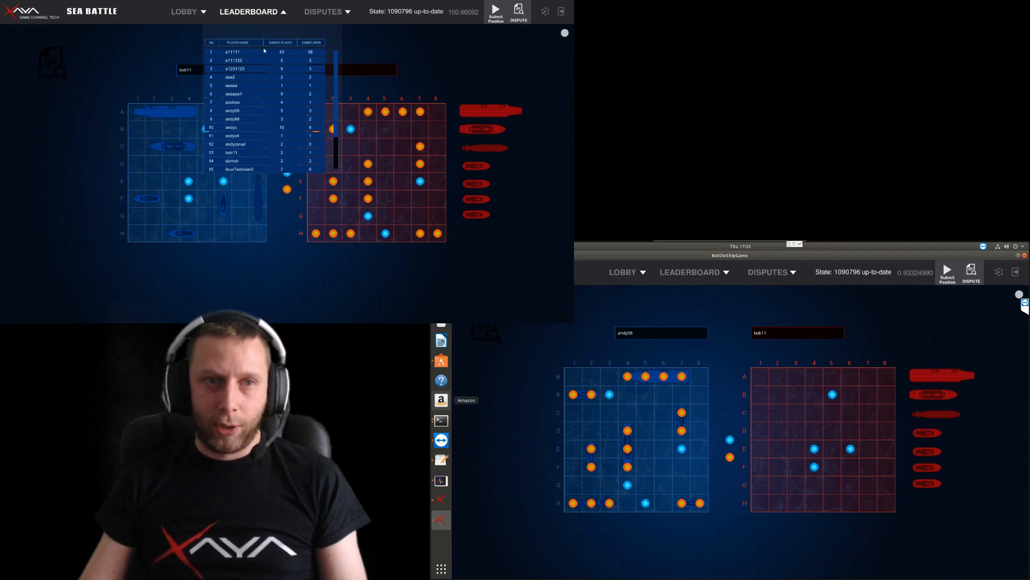
pyautogui.moveTo(357, 80)
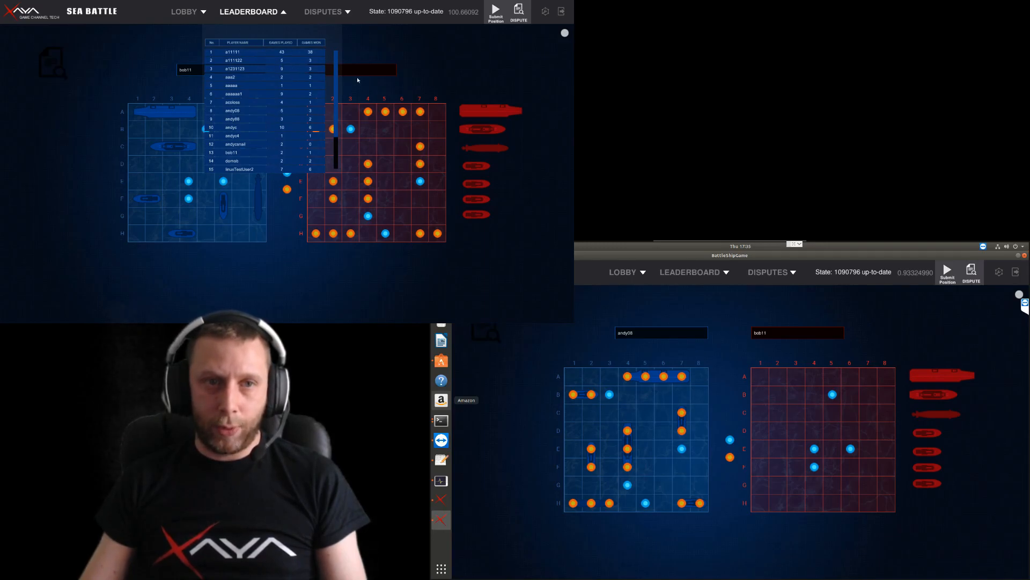
pyautogui.scroll(-3)
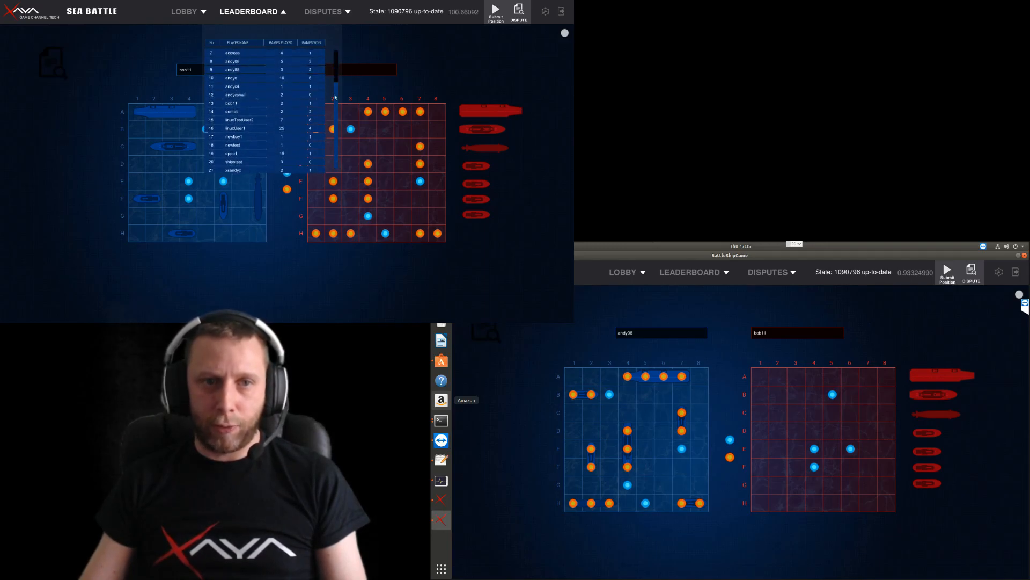
pyautogui.scroll(3)
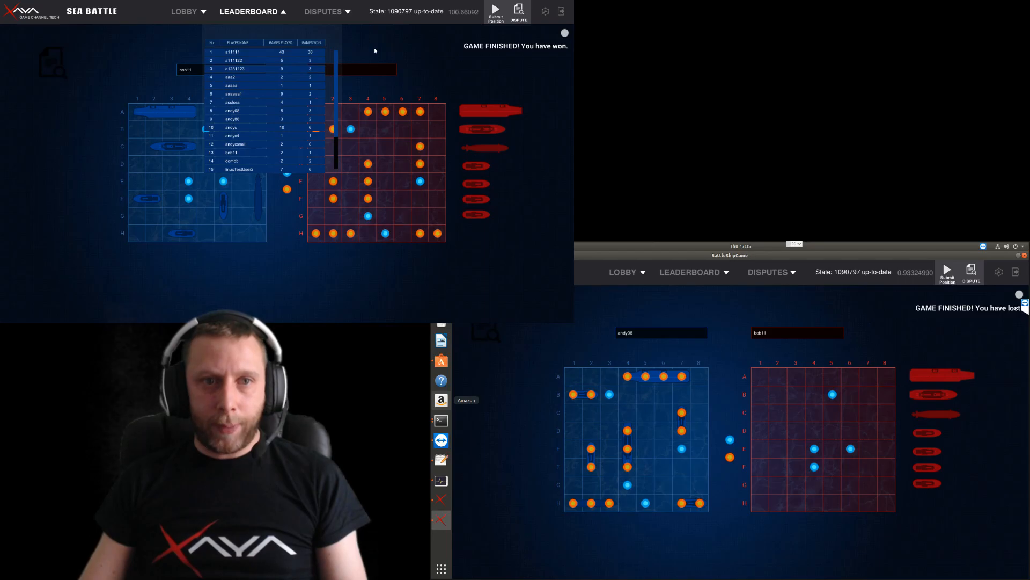
pyautogui.moveTo(425, 71)
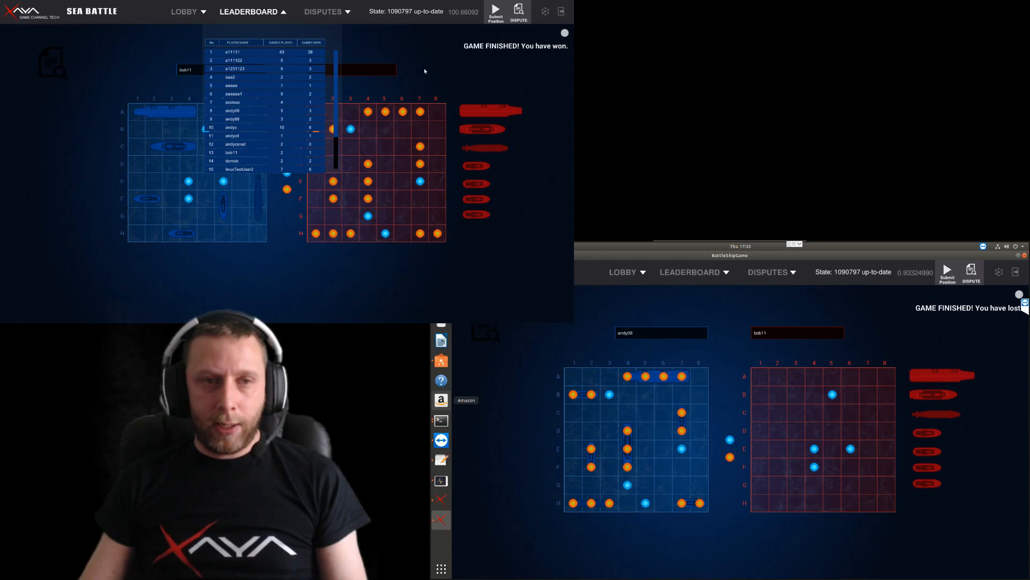
pyautogui.click(248, 11)
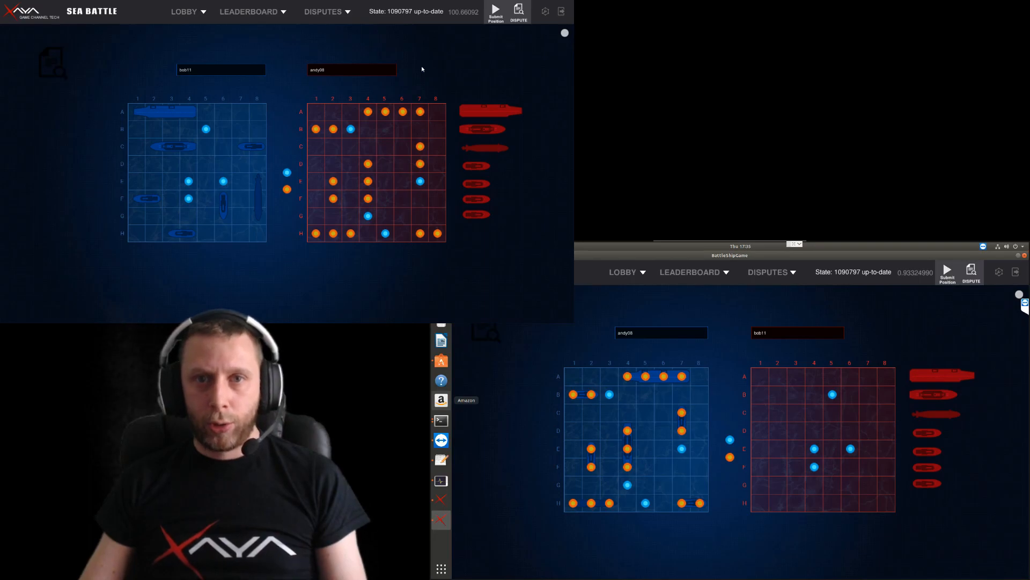
pyautogui.moveTo(285, 64)
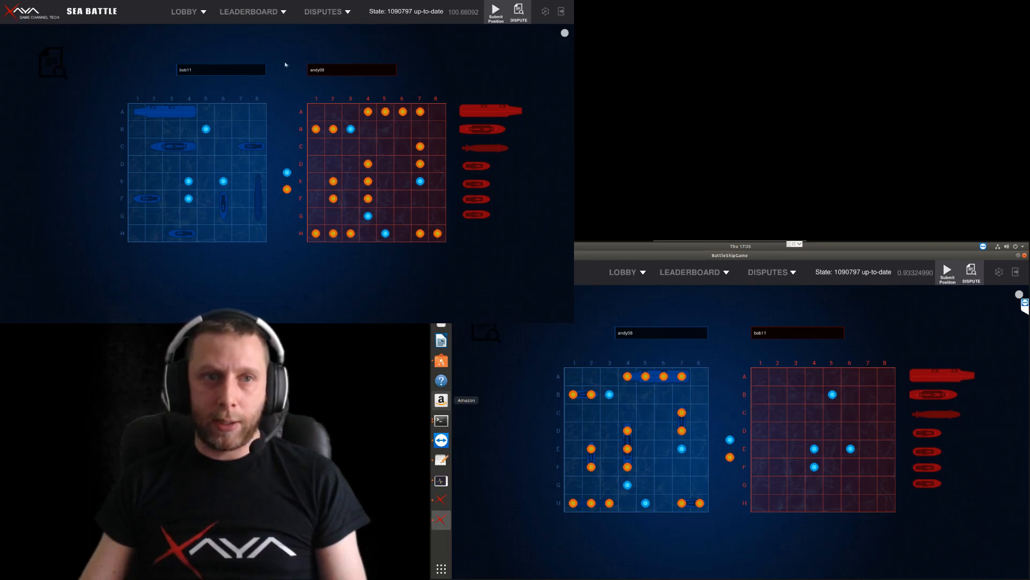
# Open the leaderboard, close the 'You have won' notice, hide rankings, and close 'You have lost'
pyautogui.click(248, 11)
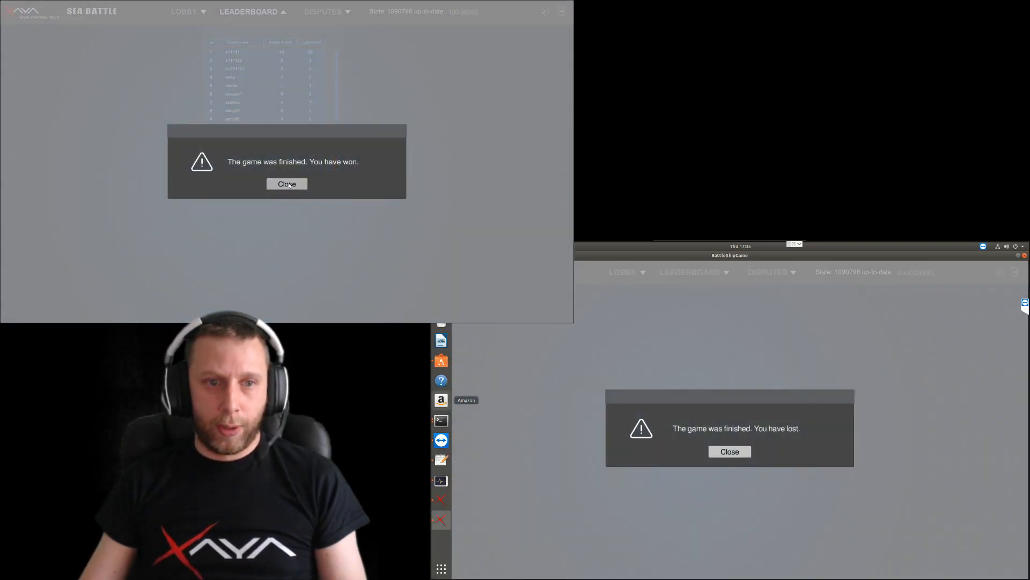
pyautogui.click(286, 183)
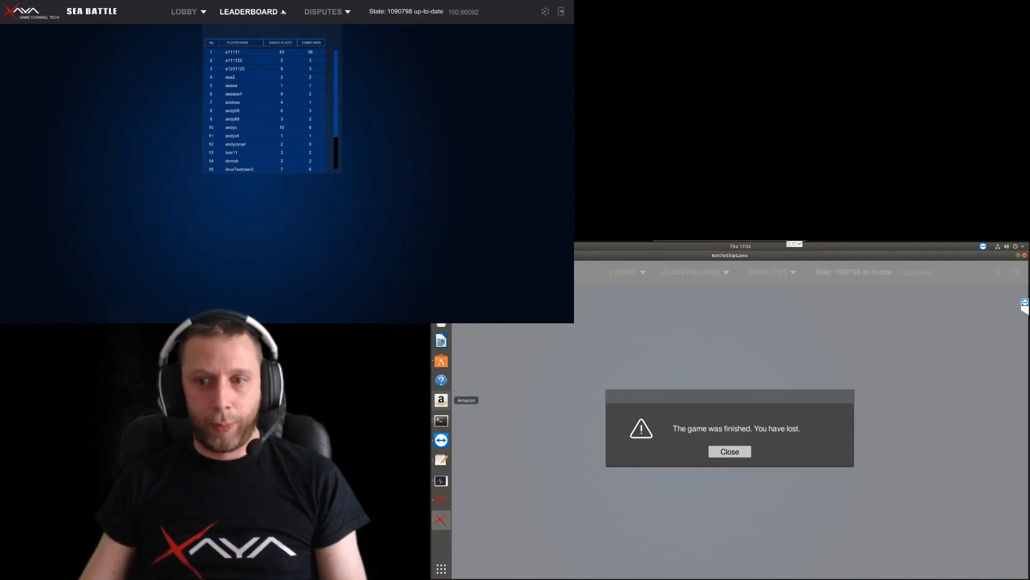
pyautogui.click(282, 12)
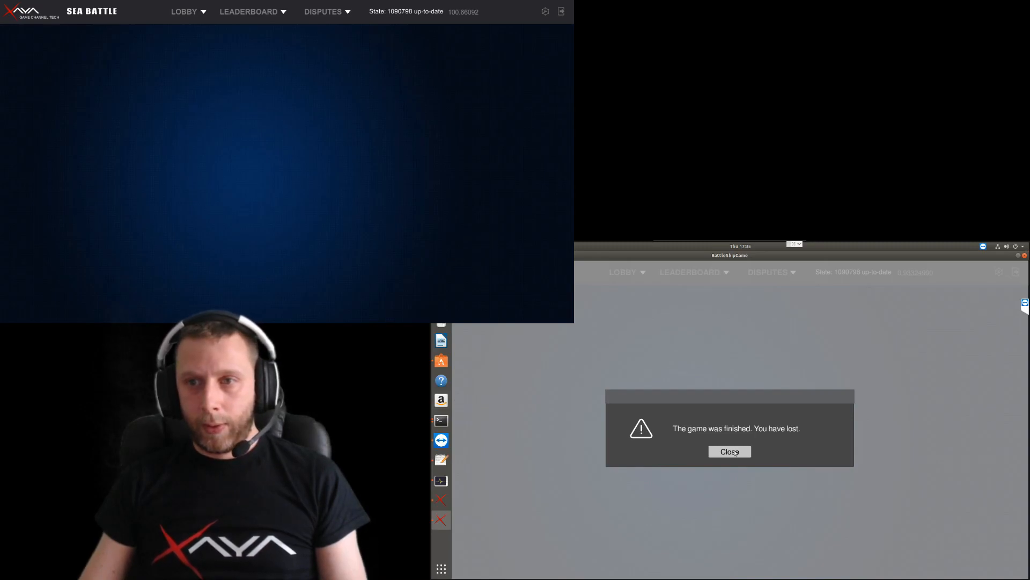
pyautogui.click(729, 451)
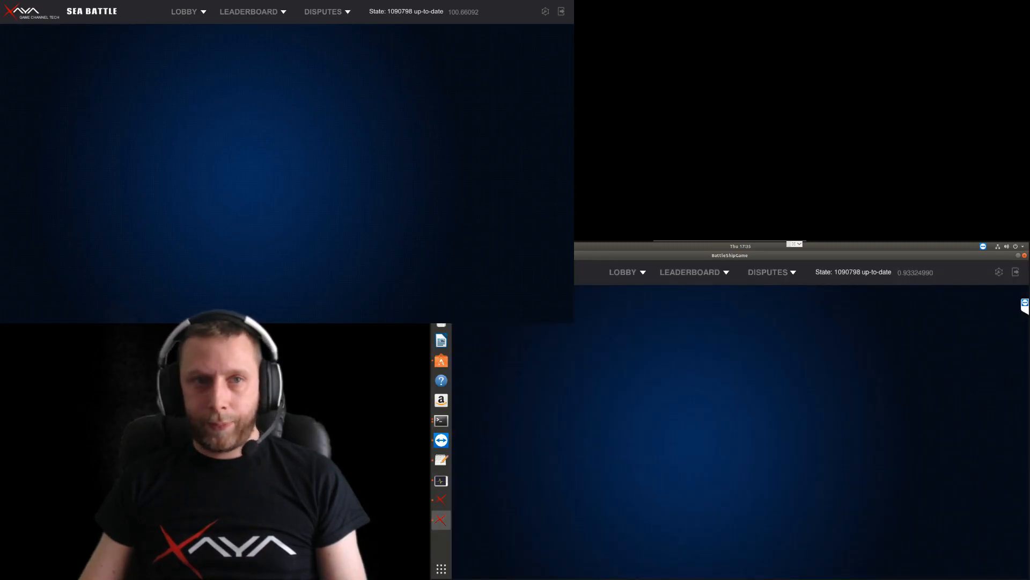